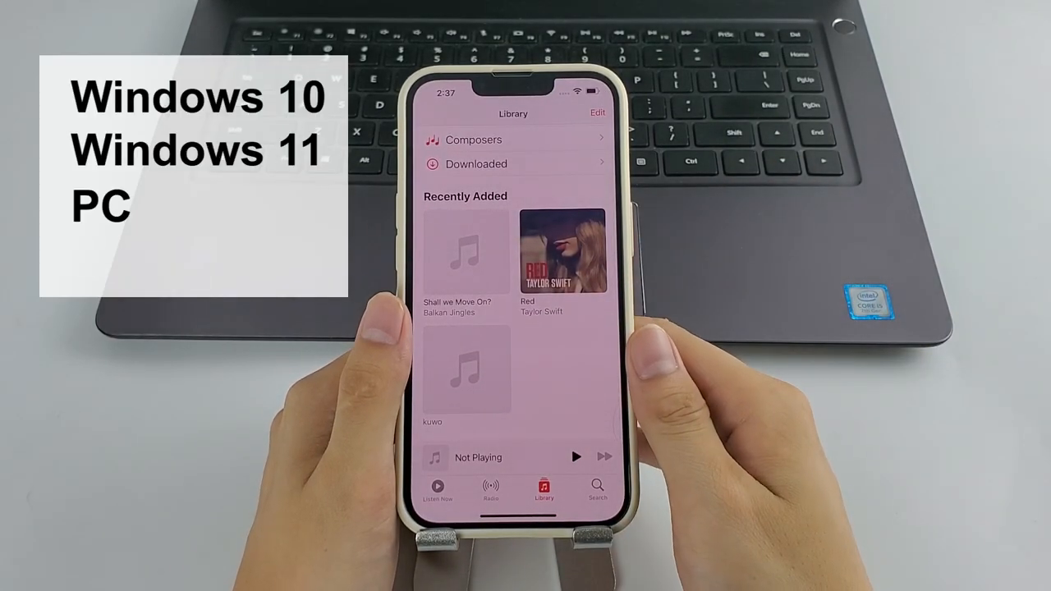
- Request the iTunes 12.10.11 for Windows installer download from the Apple support page
click(464, 253)
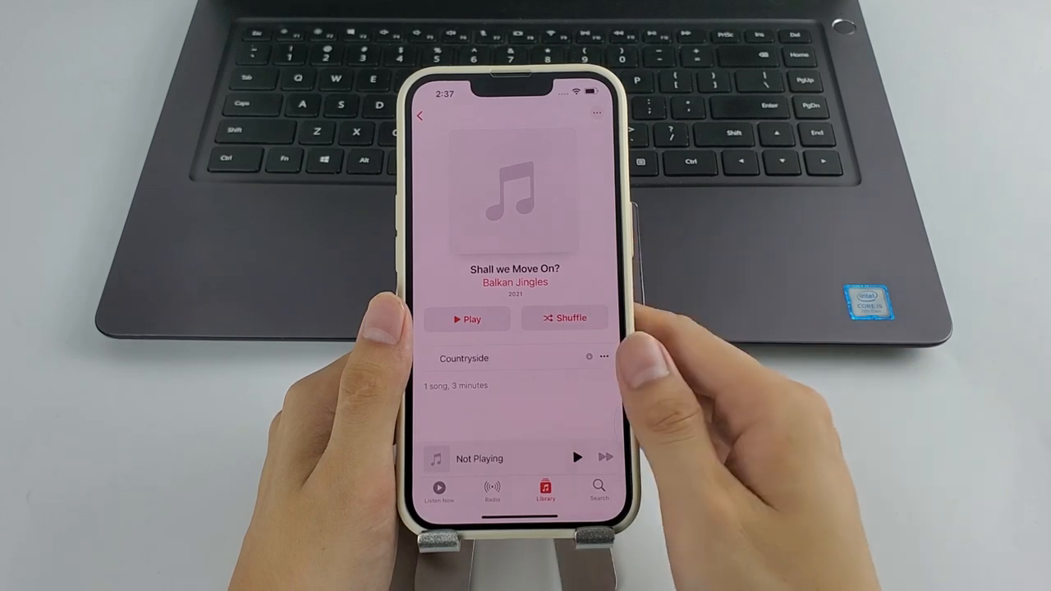
mouse_move(682, 271)
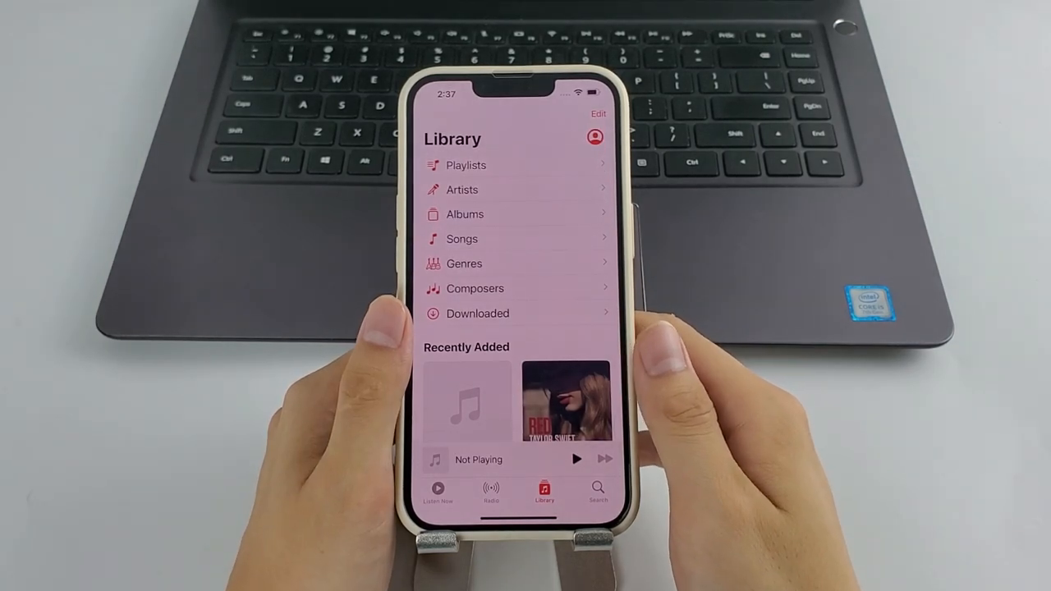
scroll(down, 3)
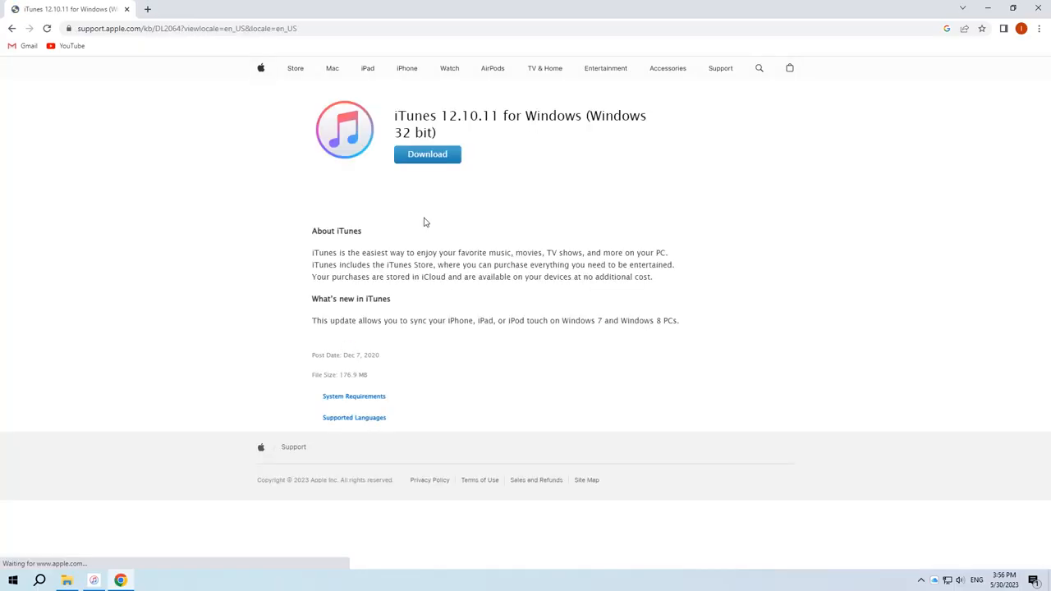
click(426, 154)
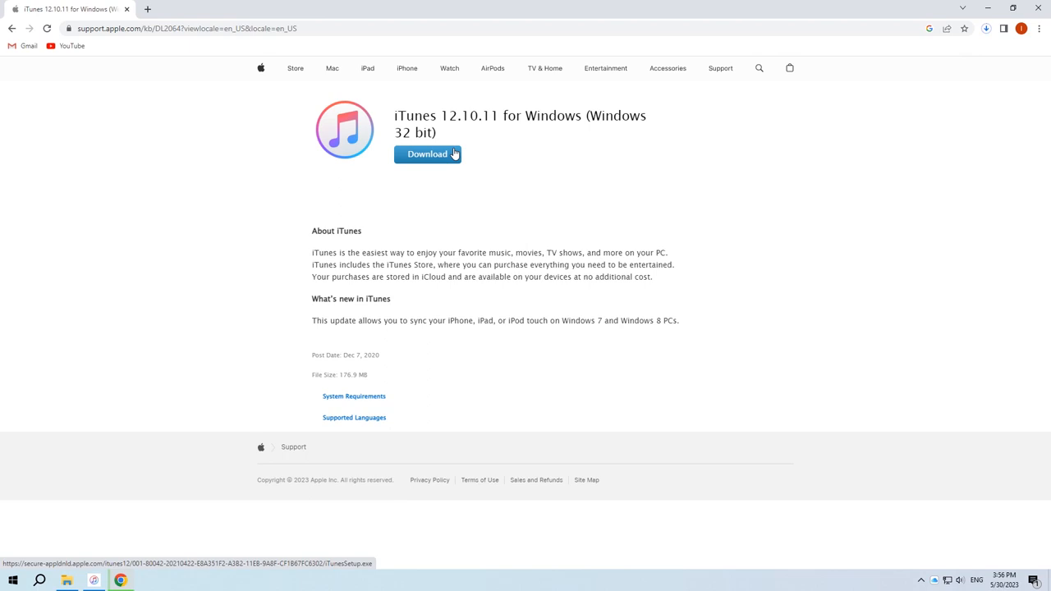
click(427, 154)
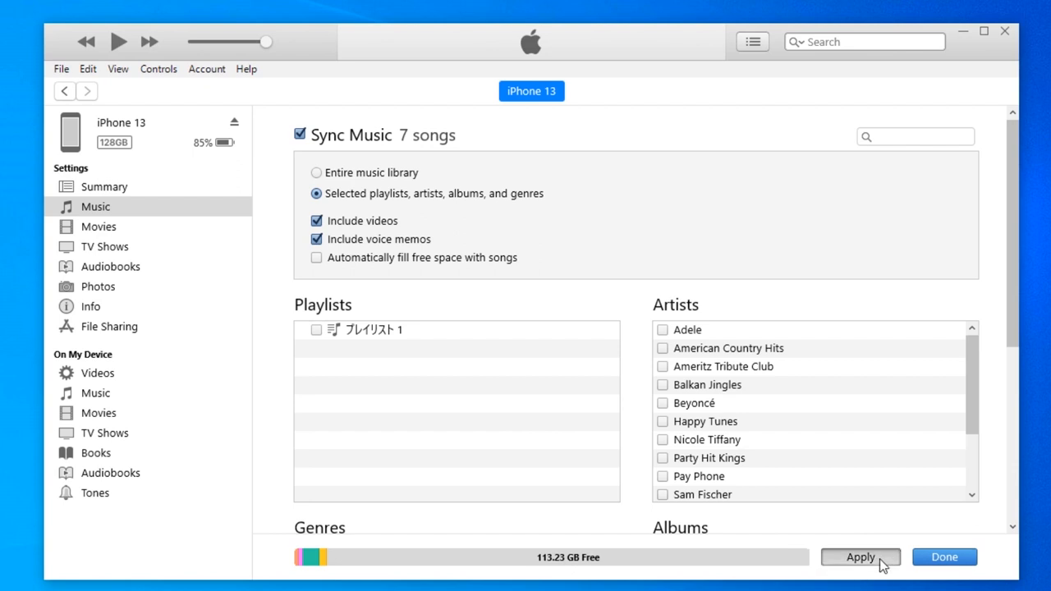
- Apply the music sync settings and review the iPhone's current songs in the Music app
click(860, 556)
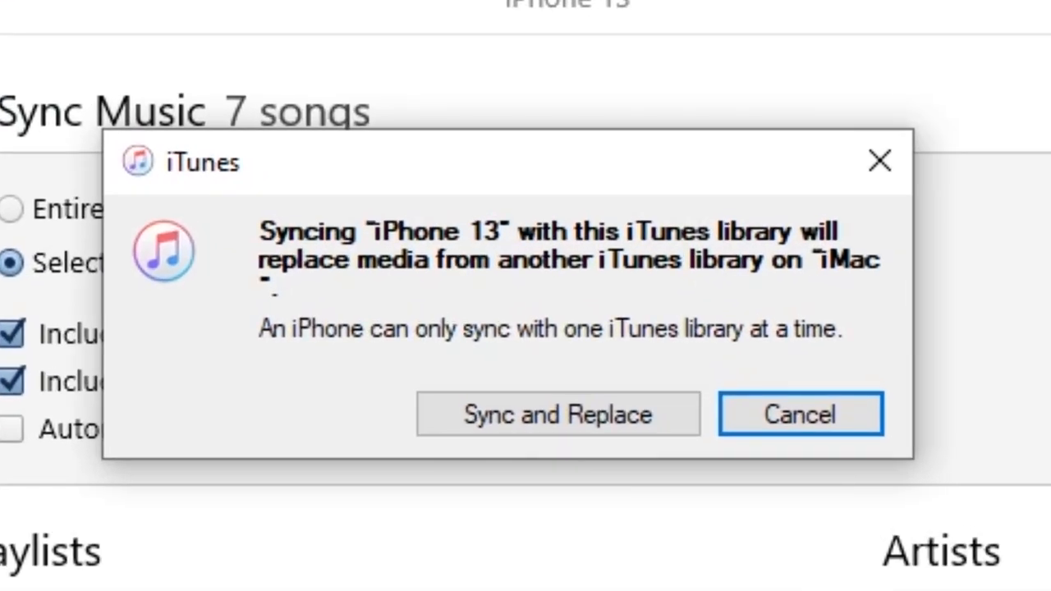
mouse_move(611, 456)
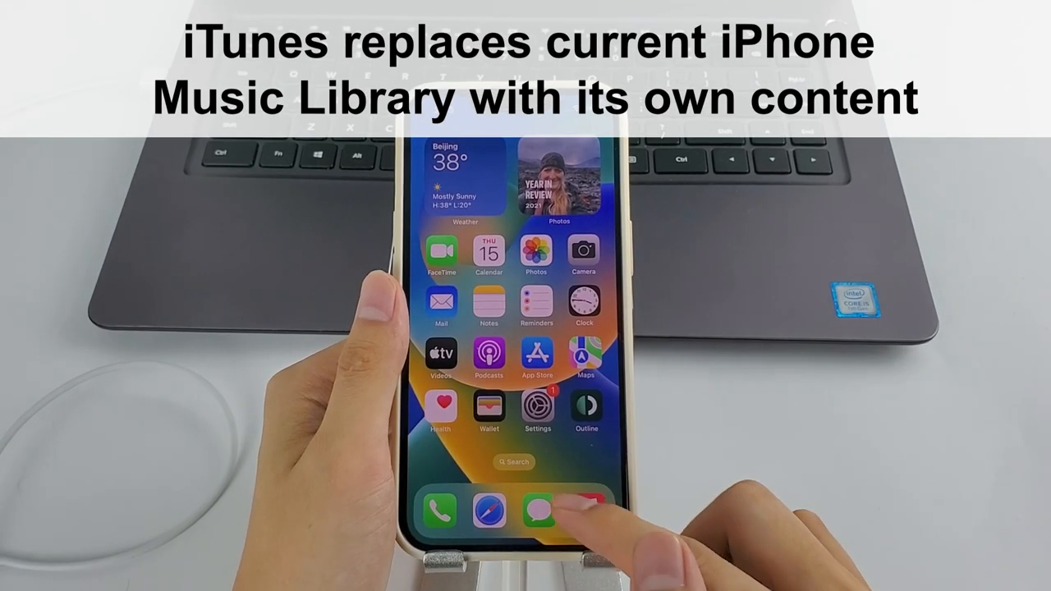
click(539, 509)
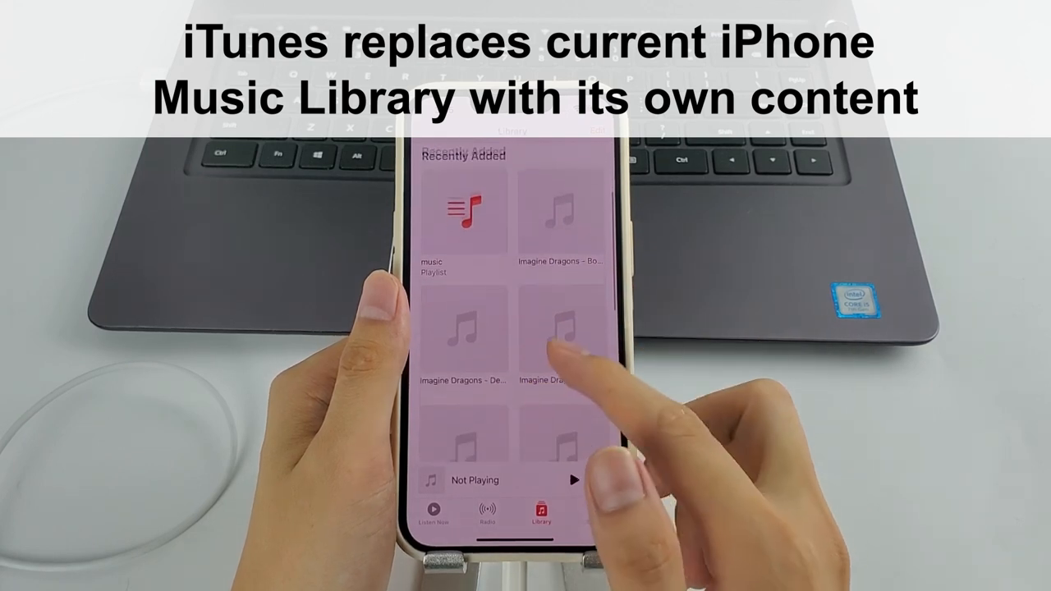
scroll(down, 3)
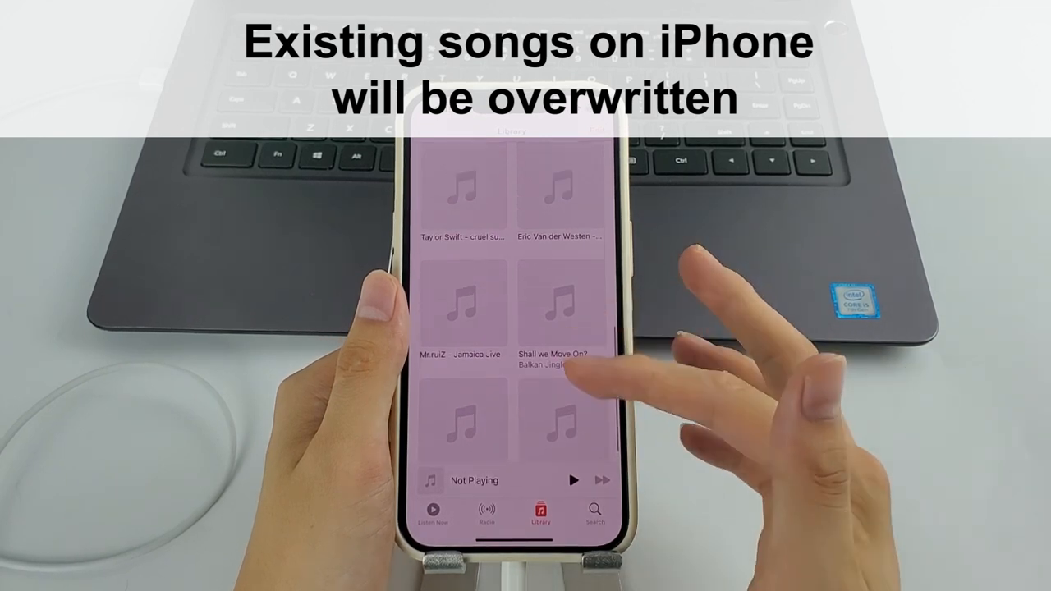
scroll(down, 3)
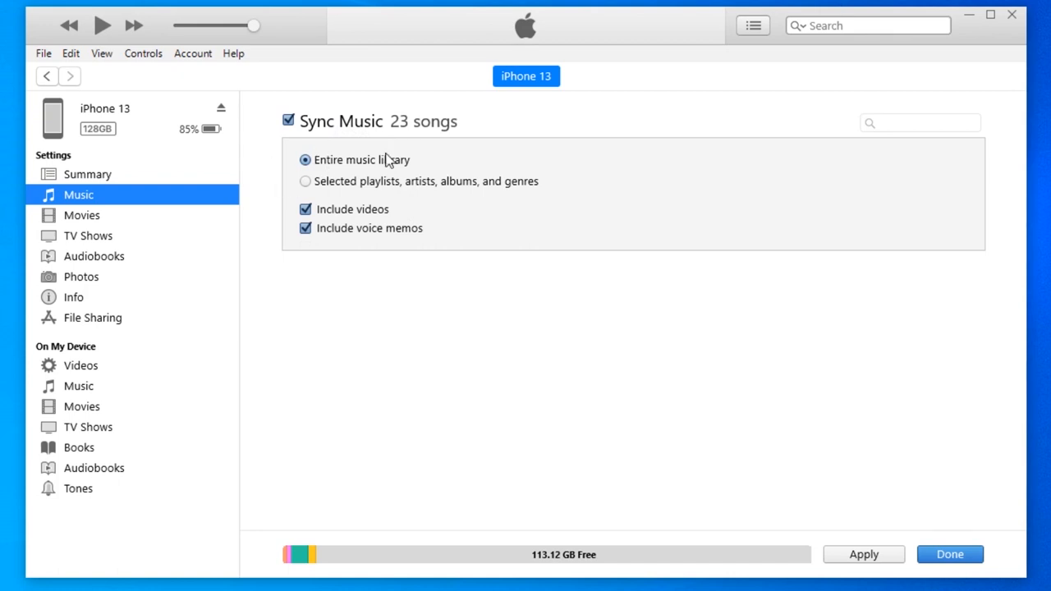
mouse_move(361, 190)
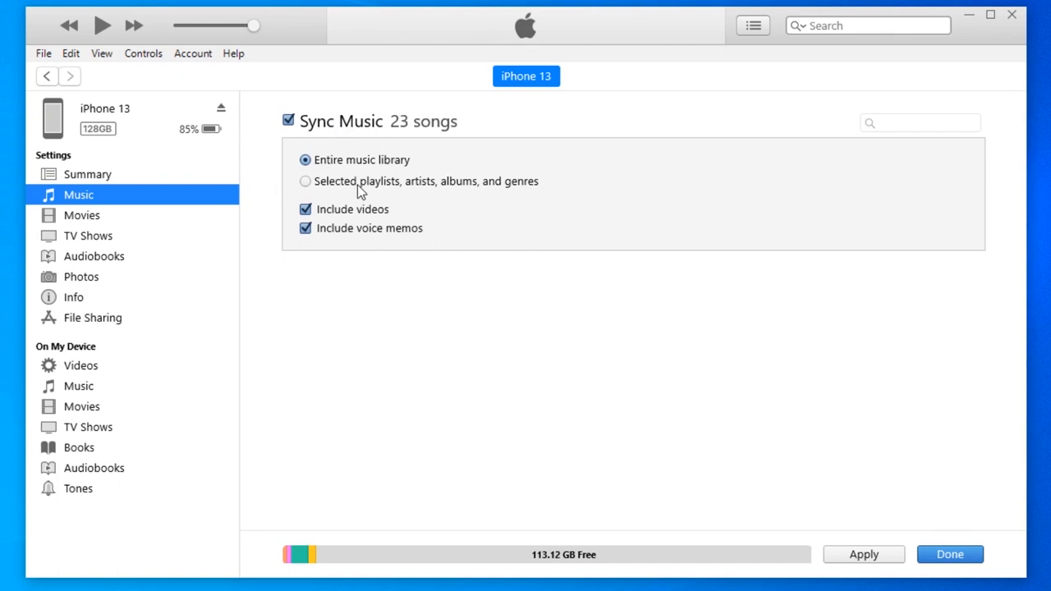
- Switch Music sync from the entire library to selected playlists, artists, albums and genres
click(305, 181)
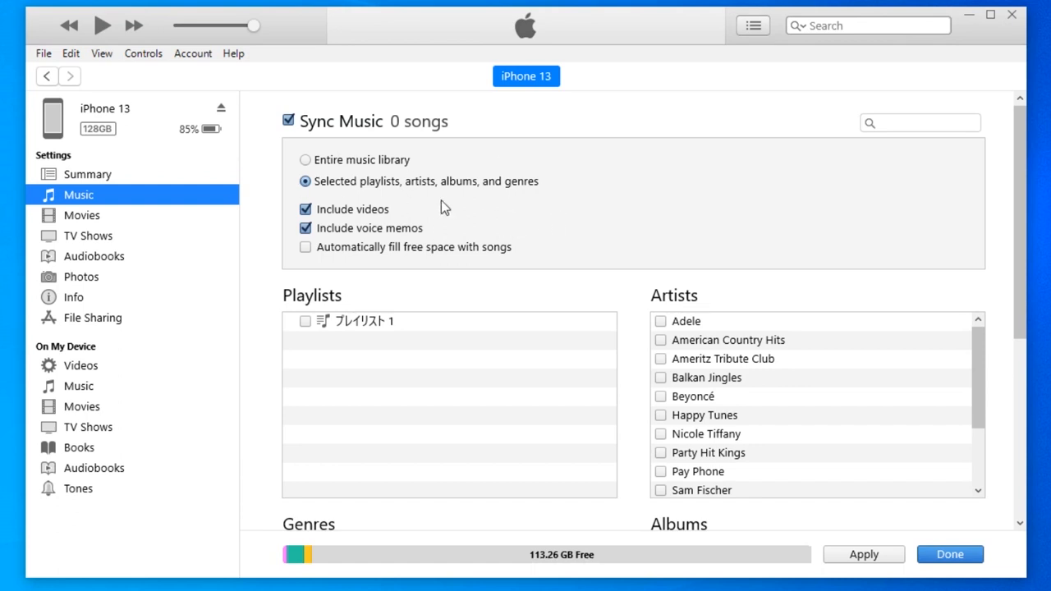
mouse_move(378, 170)
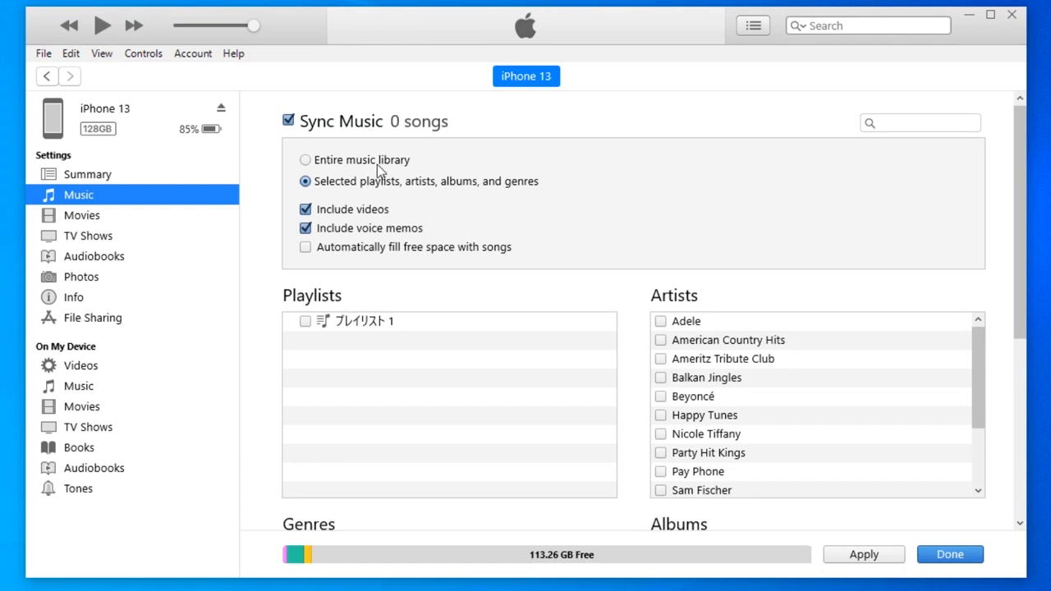
click(305, 159)
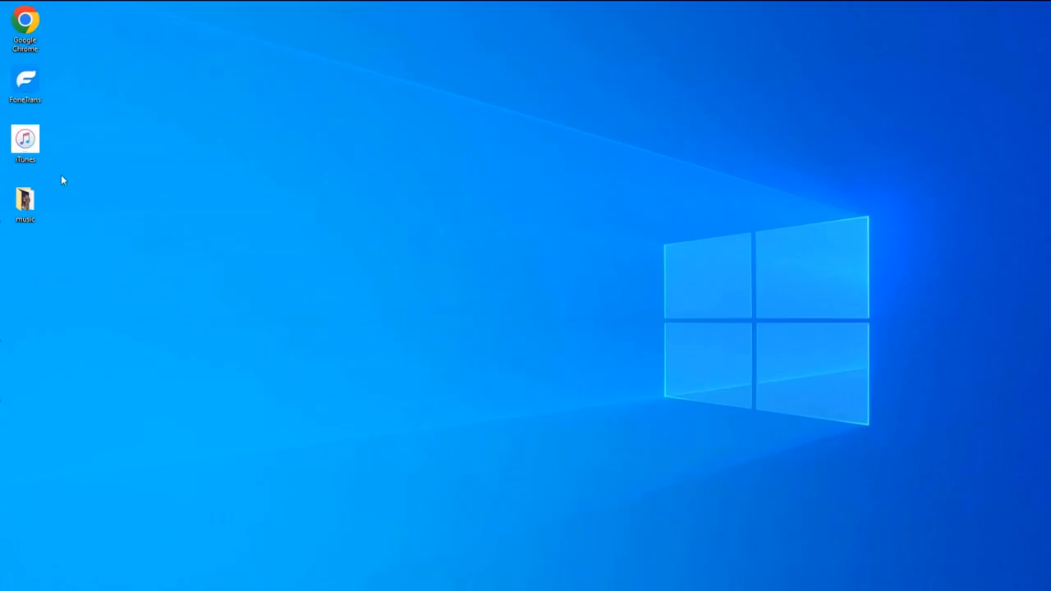
- Launch iTunes from the desktop shortcut, maximize it and browse the Recently Added albums
click(25, 145)
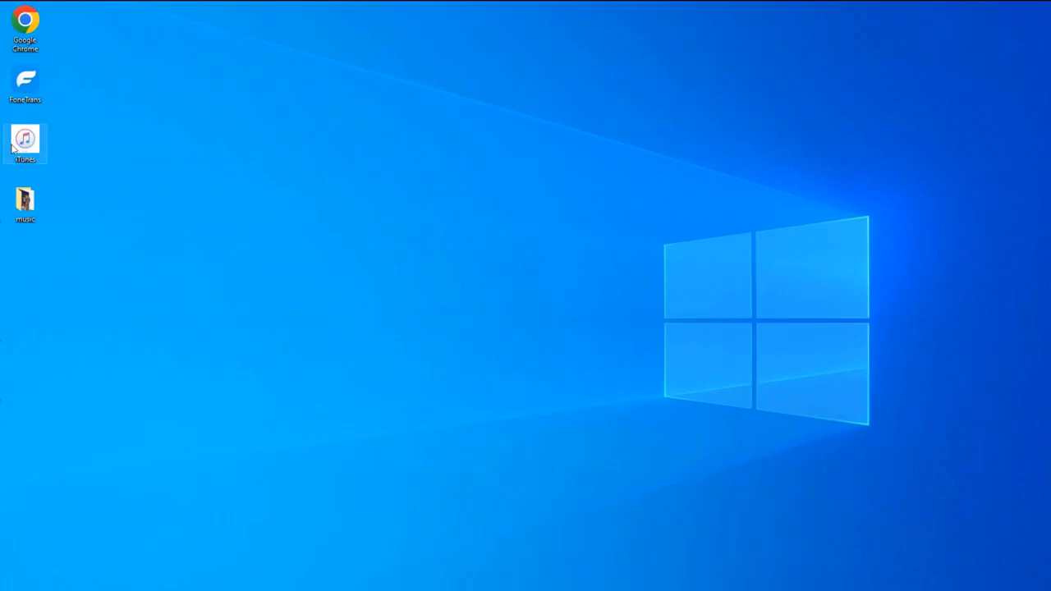
double_click(24, 143)
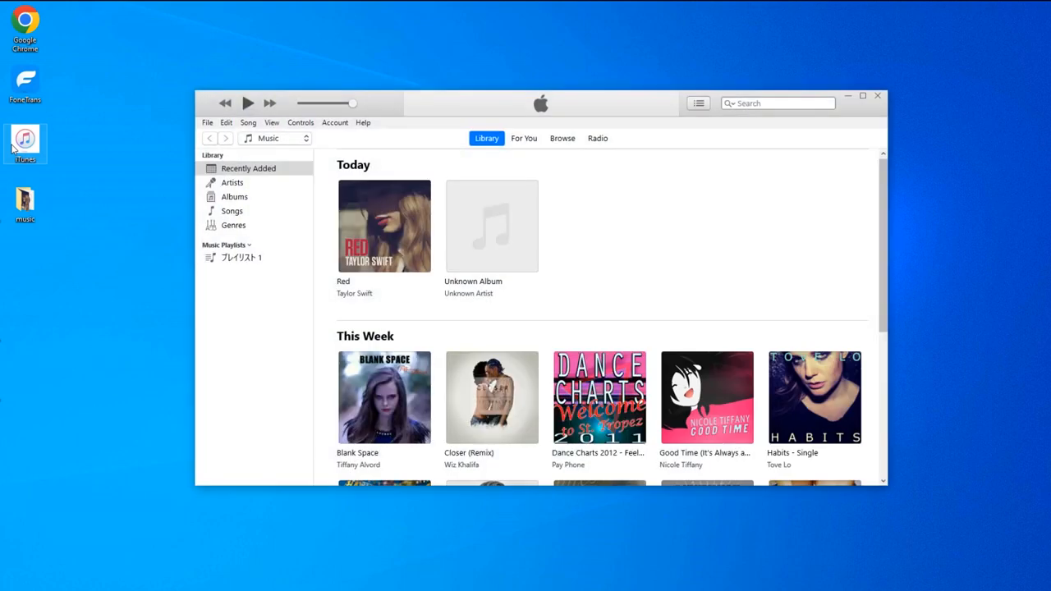
click(862, 96)
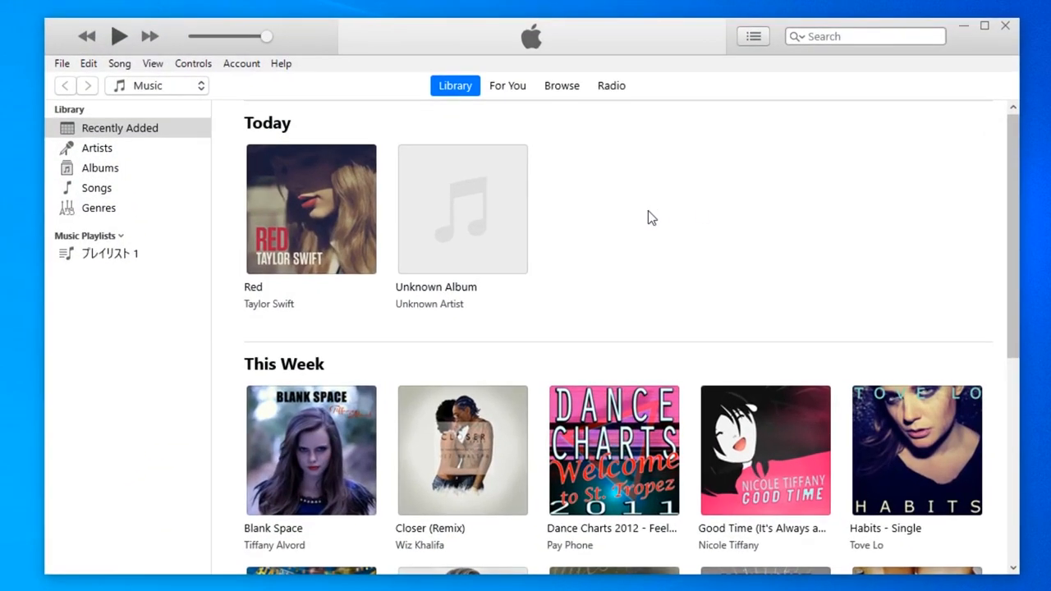
scroll(down, 3)
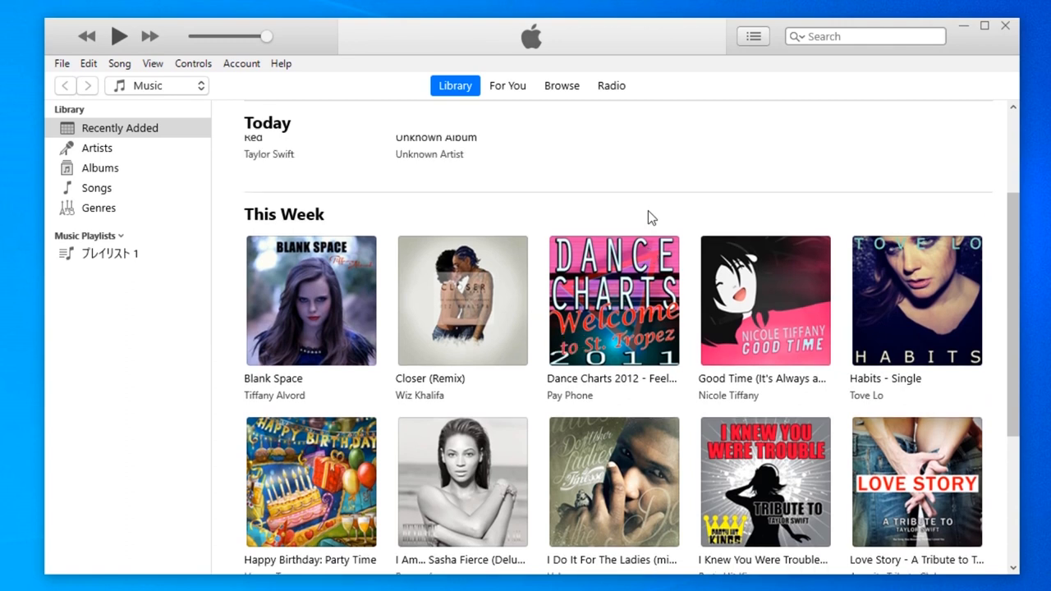
scroll(down, 3)
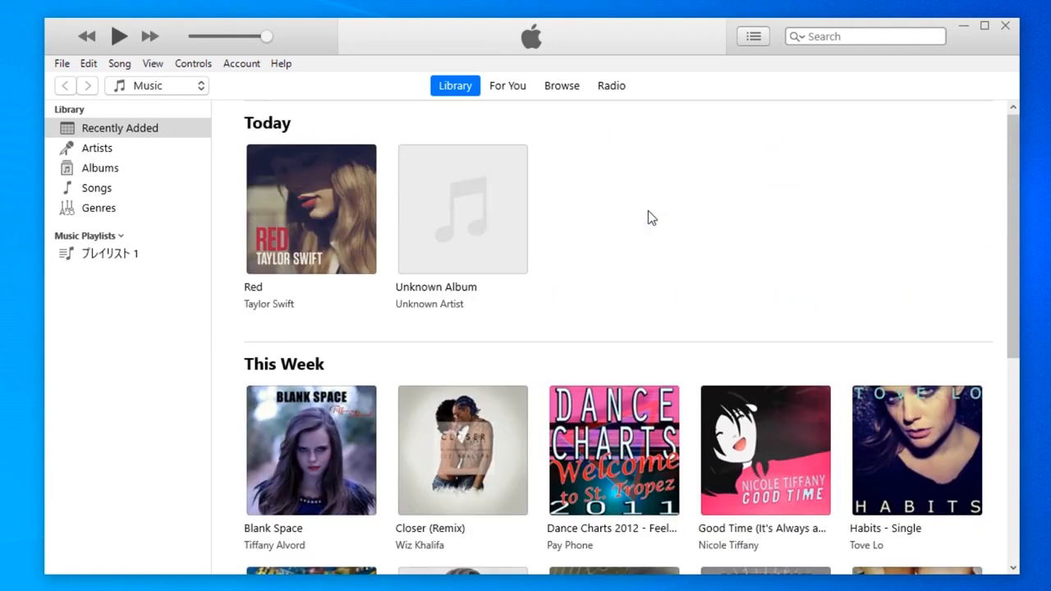
mouse_move(574, 381)
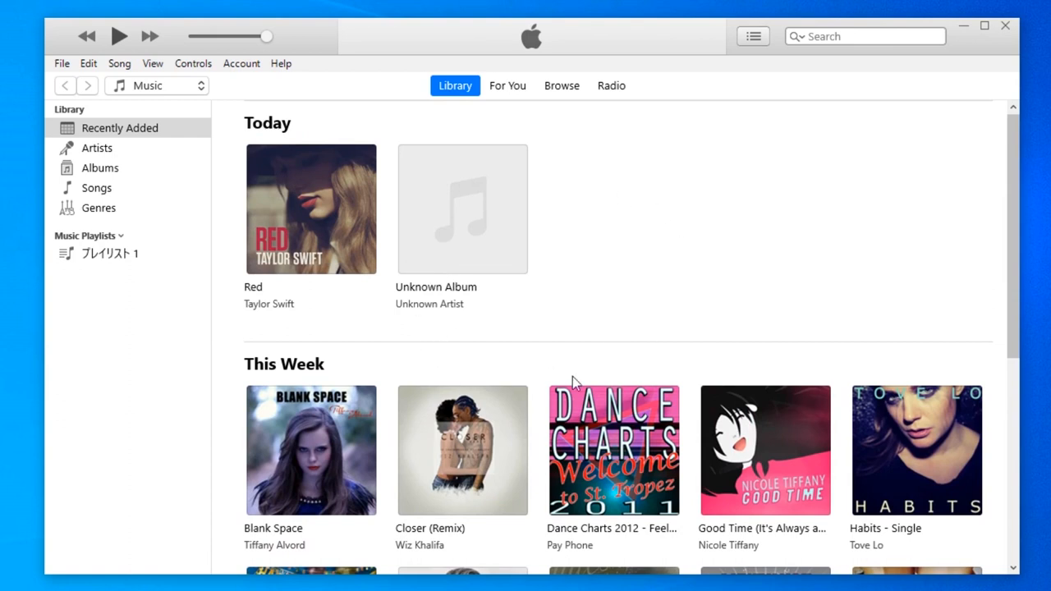
mouse_move(687, 332)
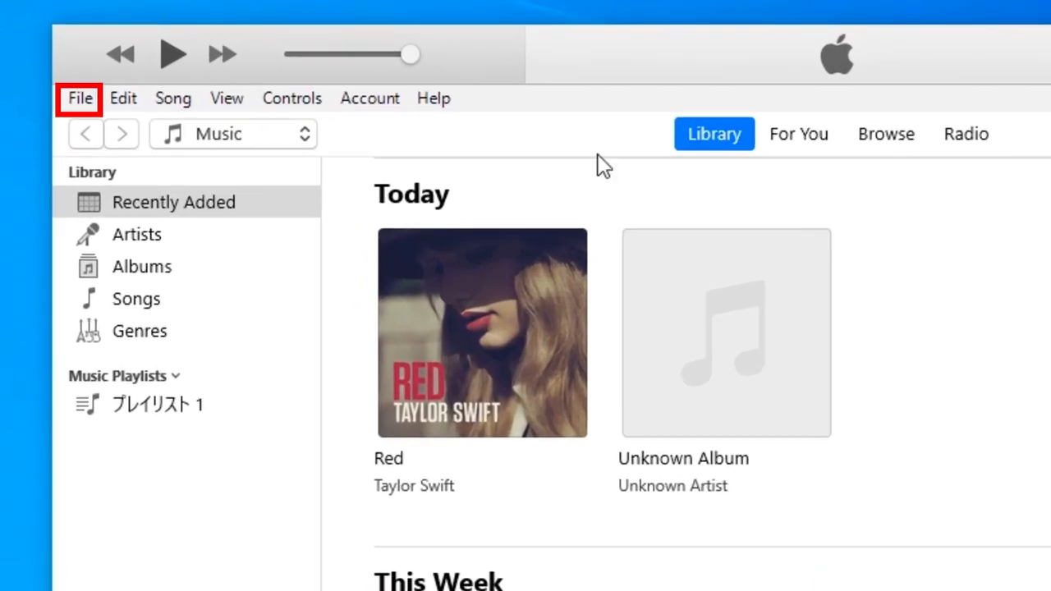
- Add the Taylor Swift MP3s from the Desktop music folder to the iTunes library
click(79, 98)
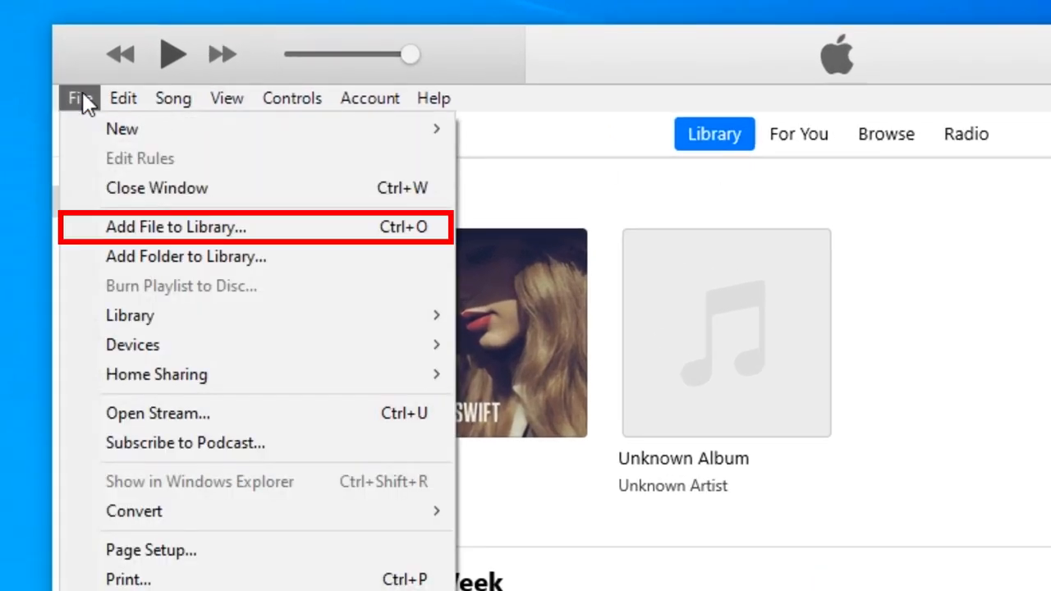
mouse_move(194, 239)
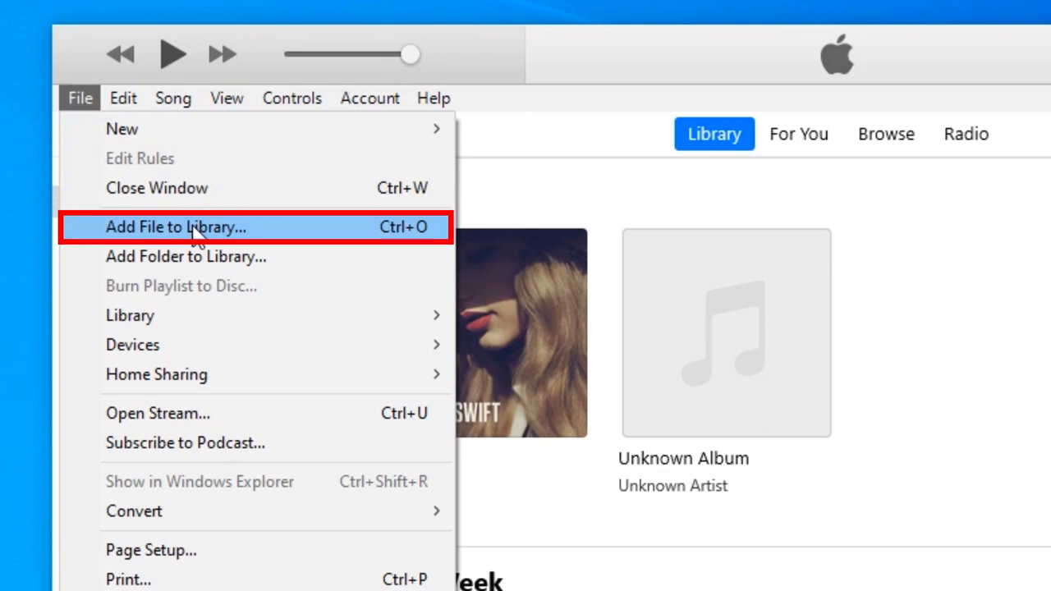
click(176, 226)
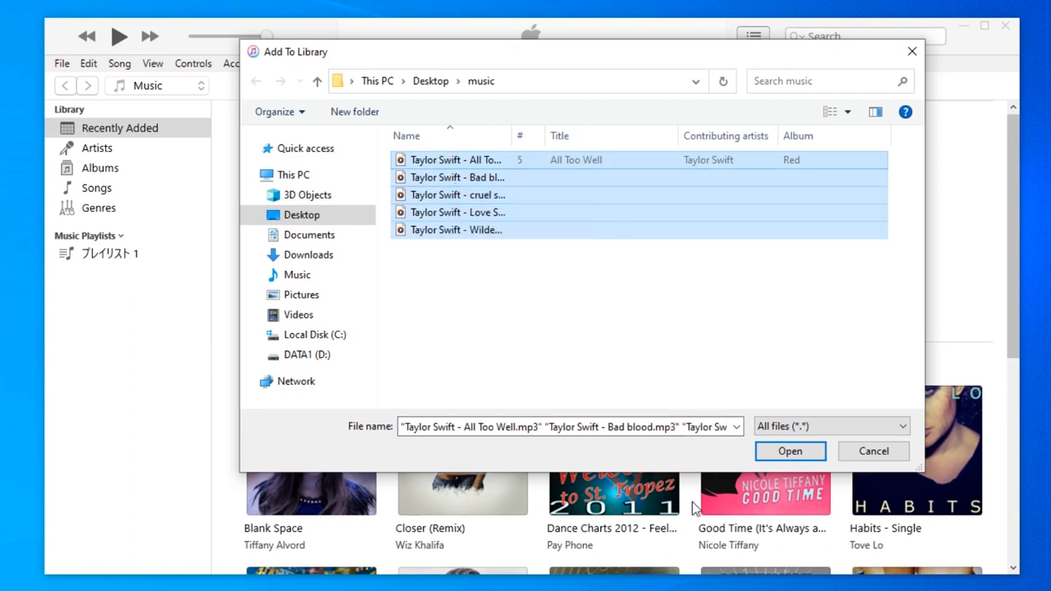
click(788, 450)
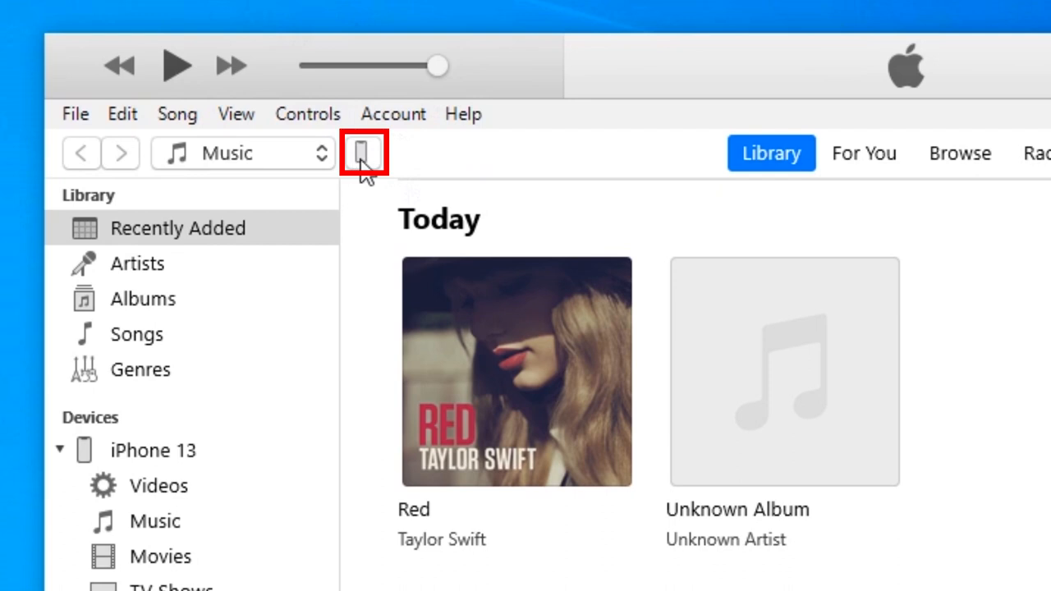
- Turn on Music syncing in the connected iPhone 13's device settings
click(364, 153)
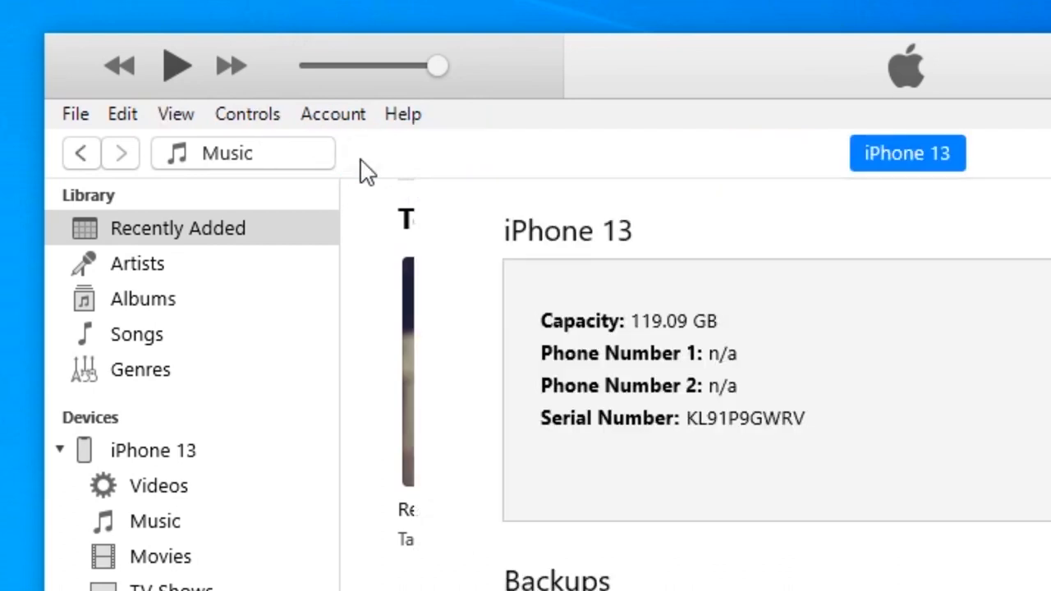
click(152, 450)
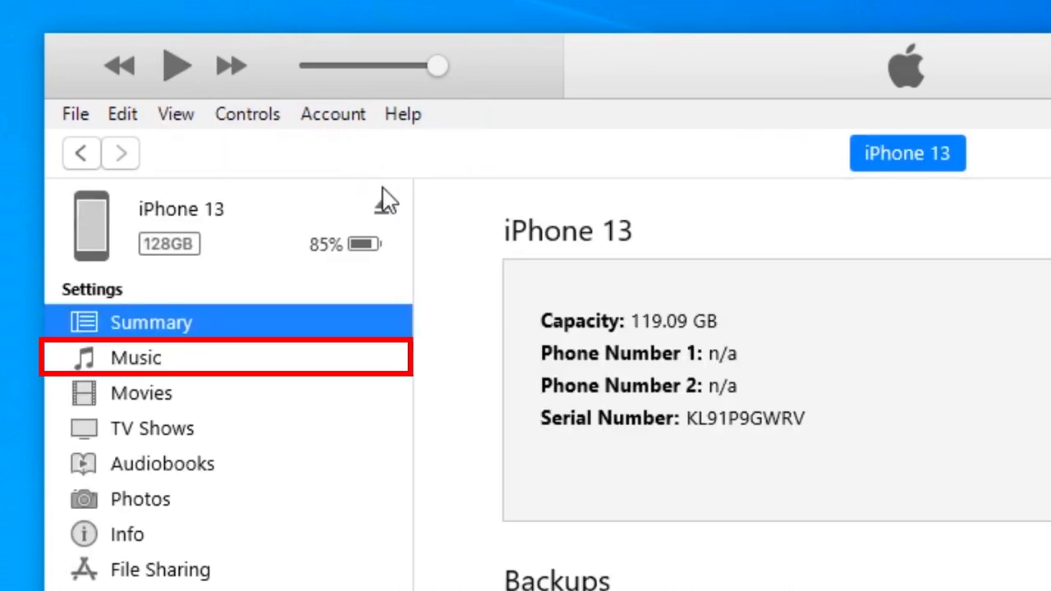
click(134, 358)
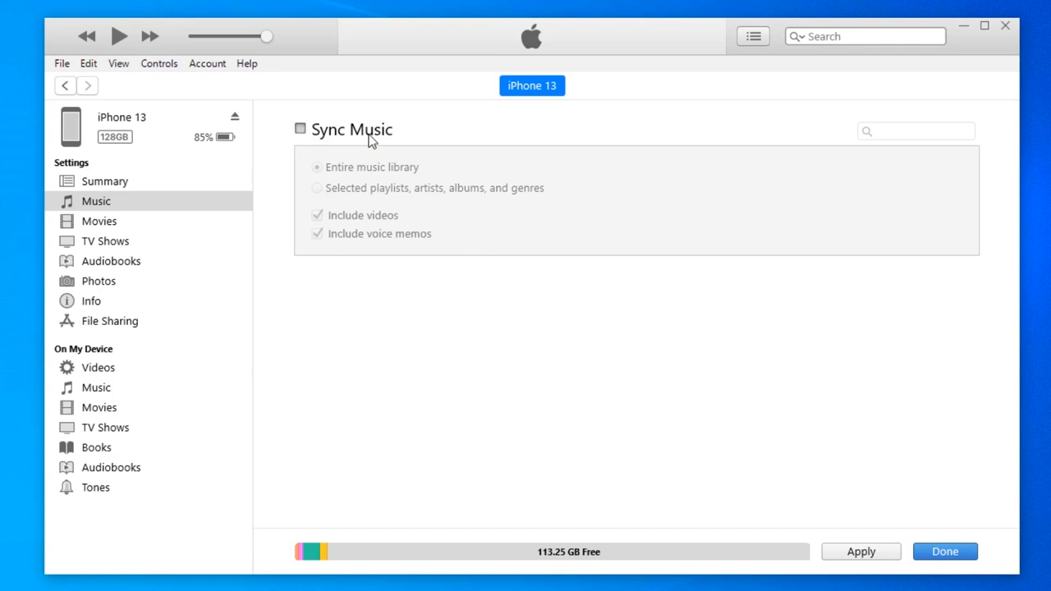
click(301, 128)
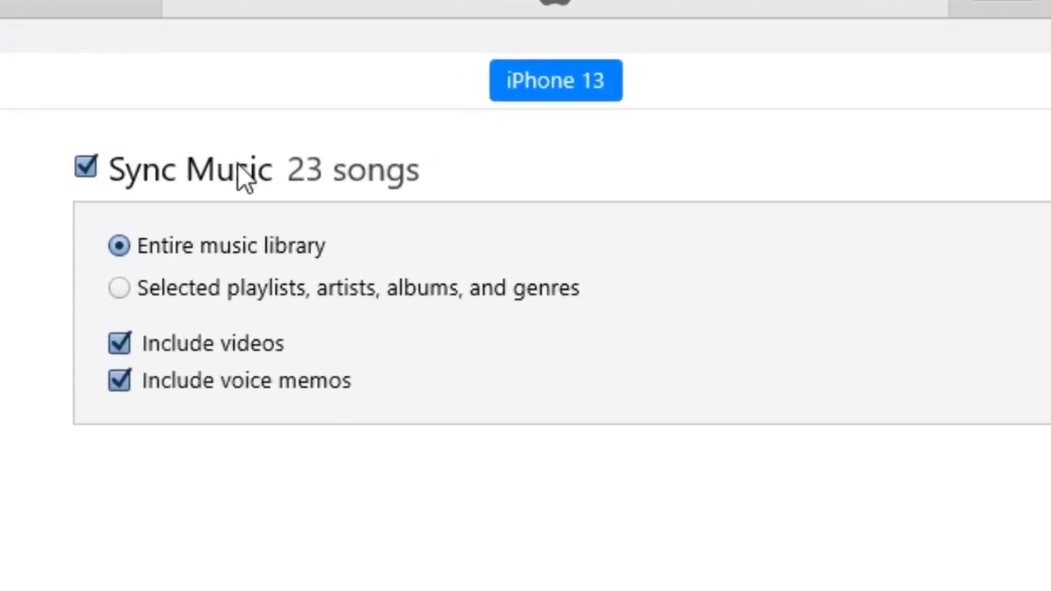
- Limit the sync to selected playlists, artists, albums and genres (7 songs) and apply it
click(118, 287)
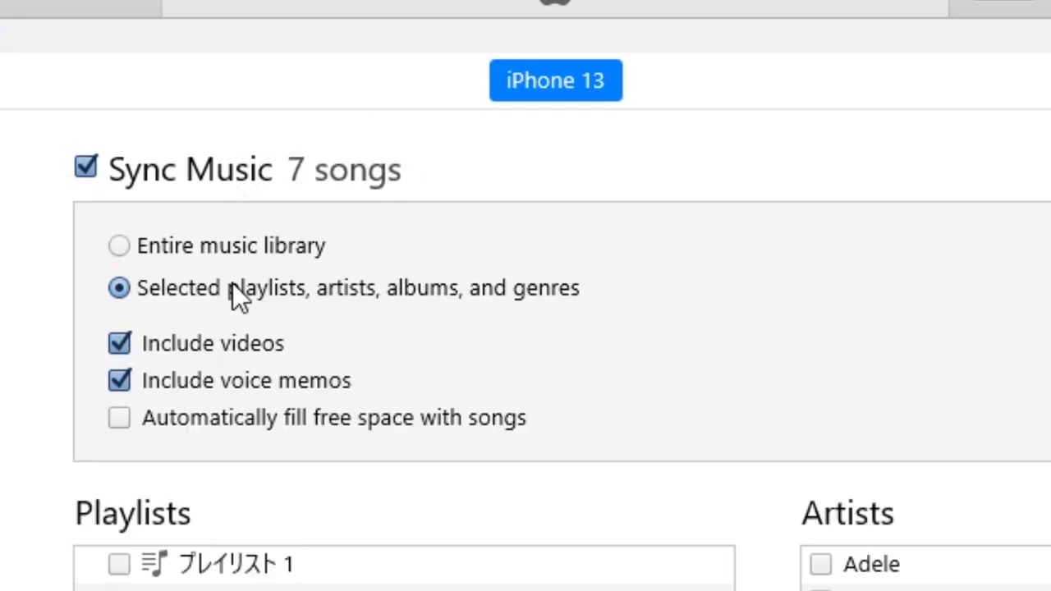
scroll(down, 3)
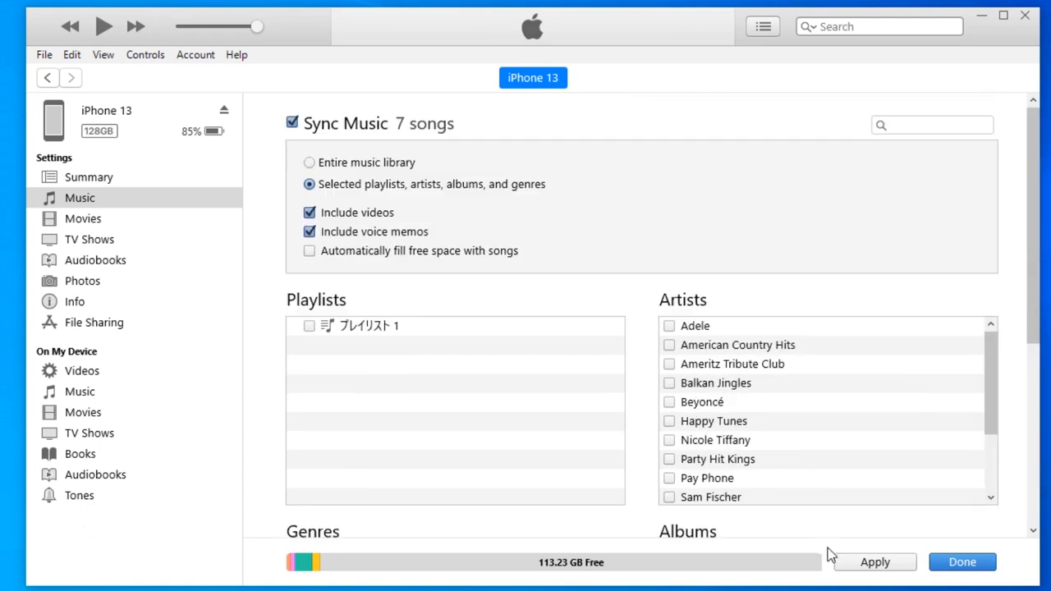
click(874, 562)
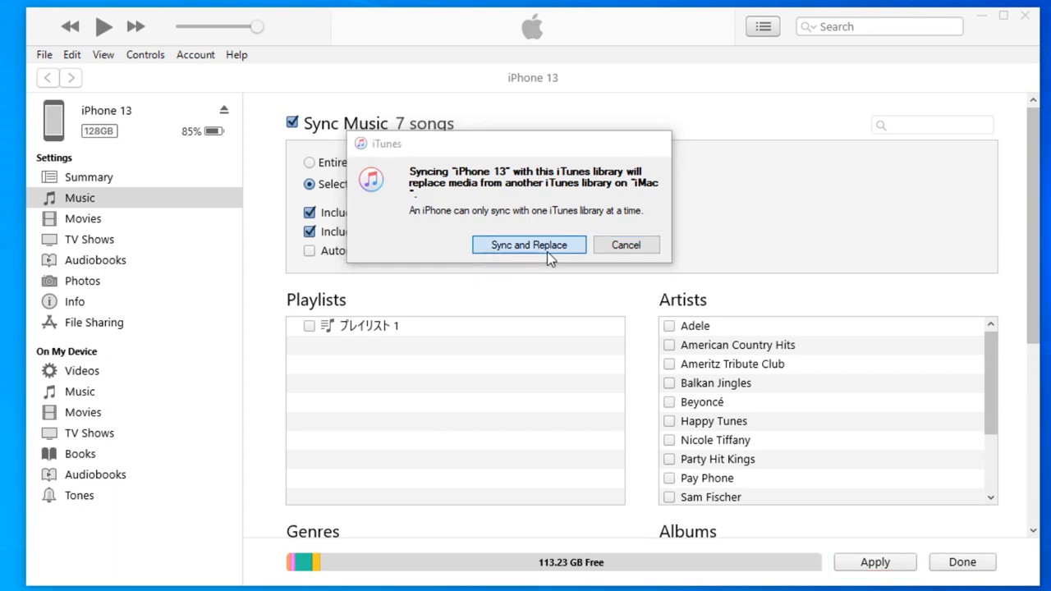
- Confirm Sync and Replace so the iPhone's media is replaced with this library
click(529, 245)
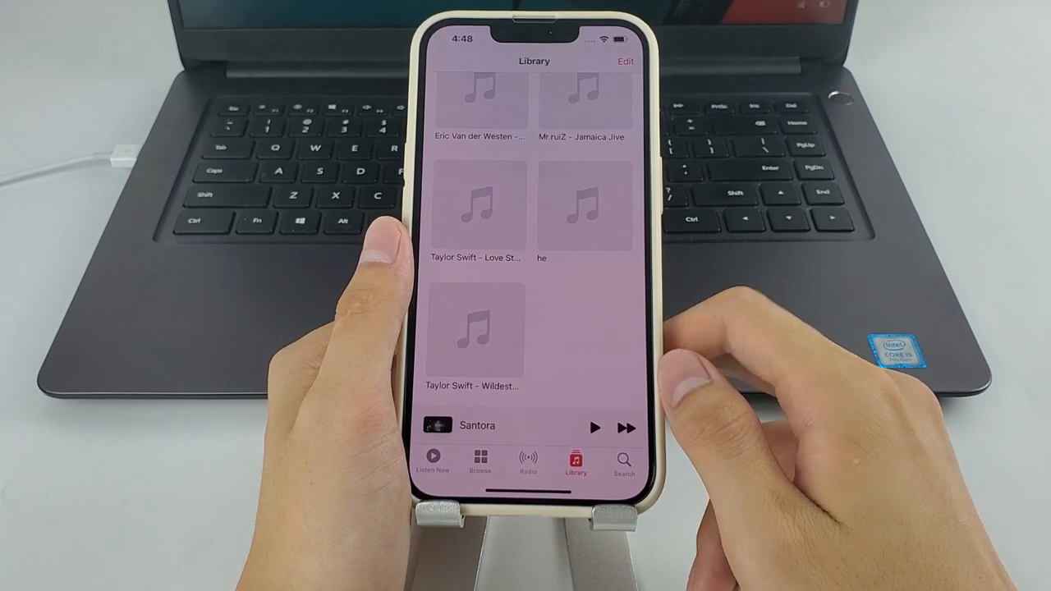
- Browse the synced songs under Recently Added and play Taylor Swift - Bad blood
scroll(down, 3)
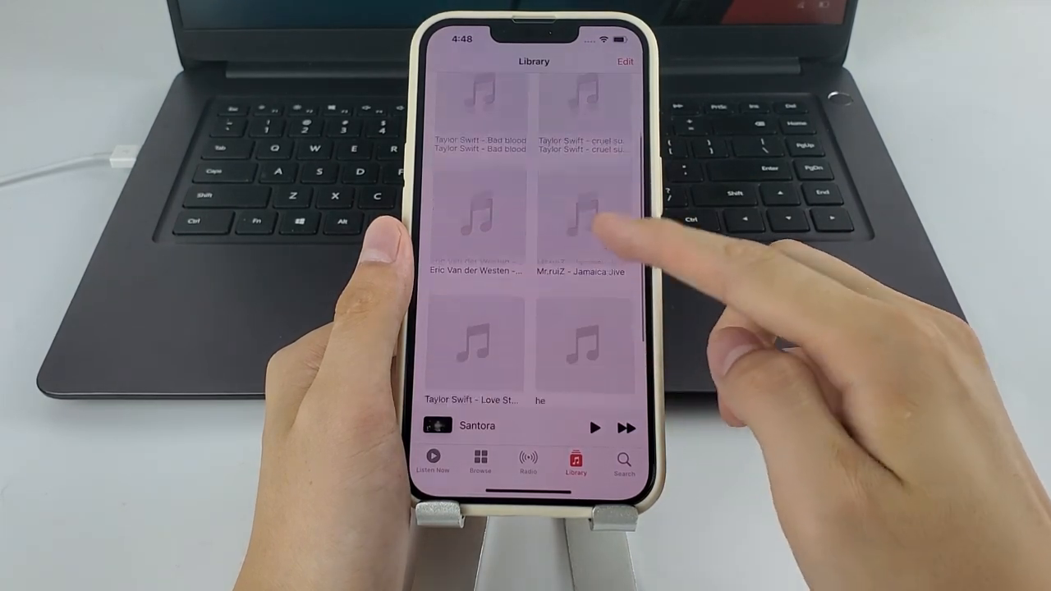
scroll(down, 3)
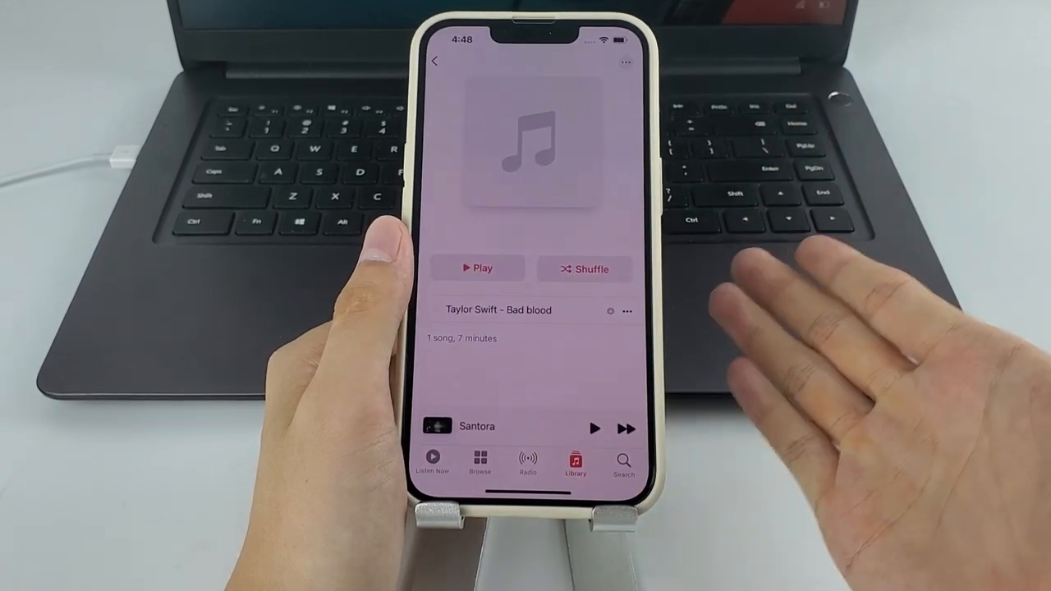
click(476, 269)
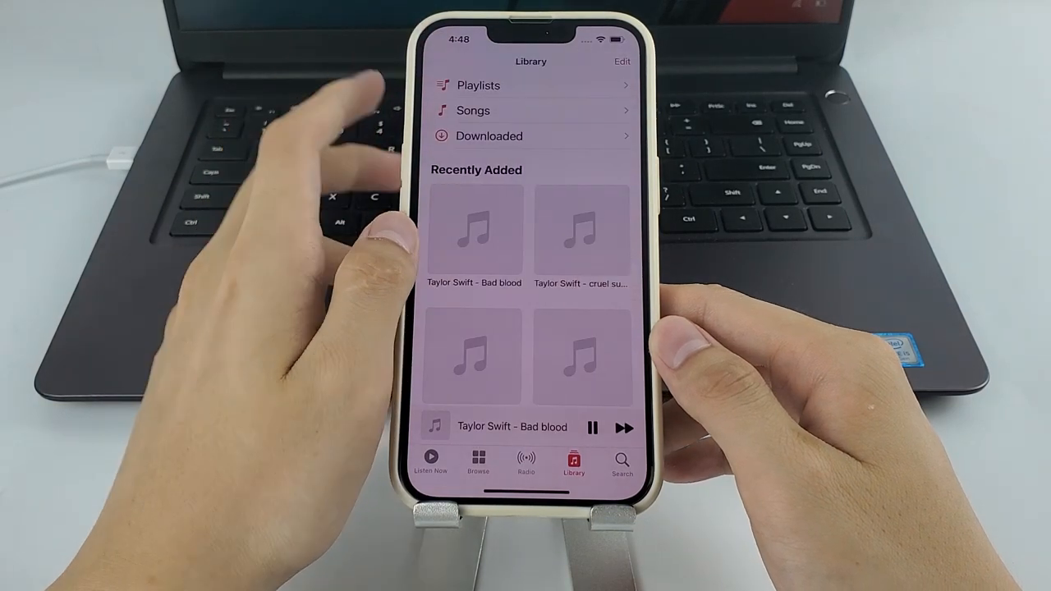
scroll(down, 3)
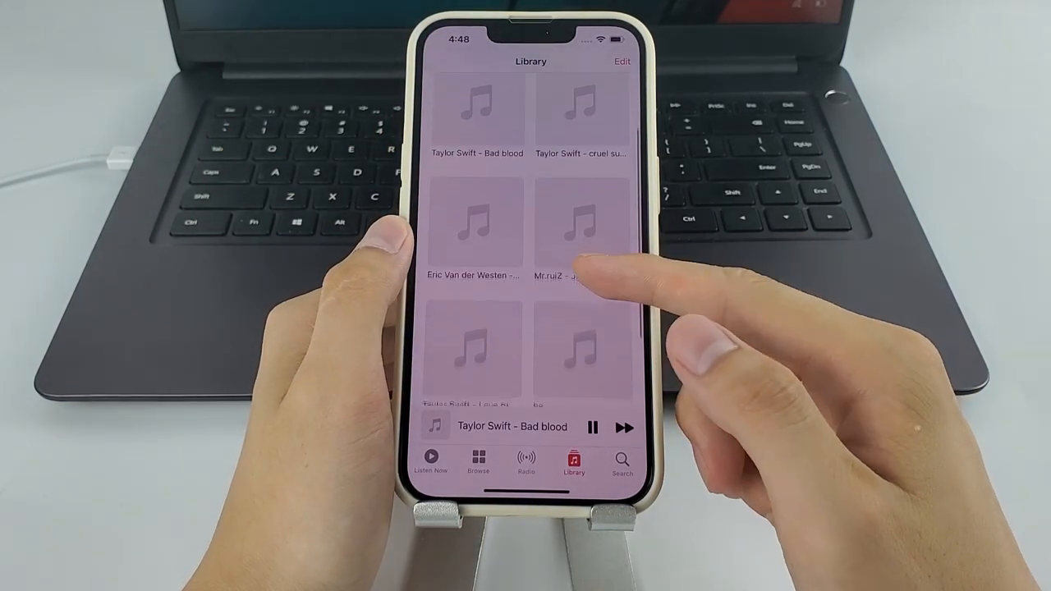
scroll(down, 3)
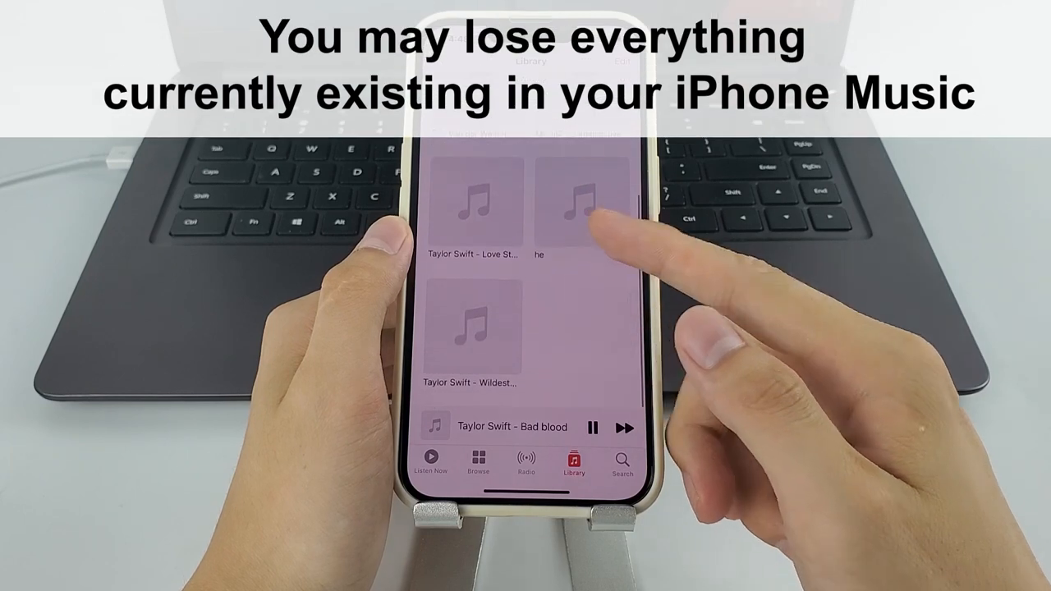
scroll(down, 3)
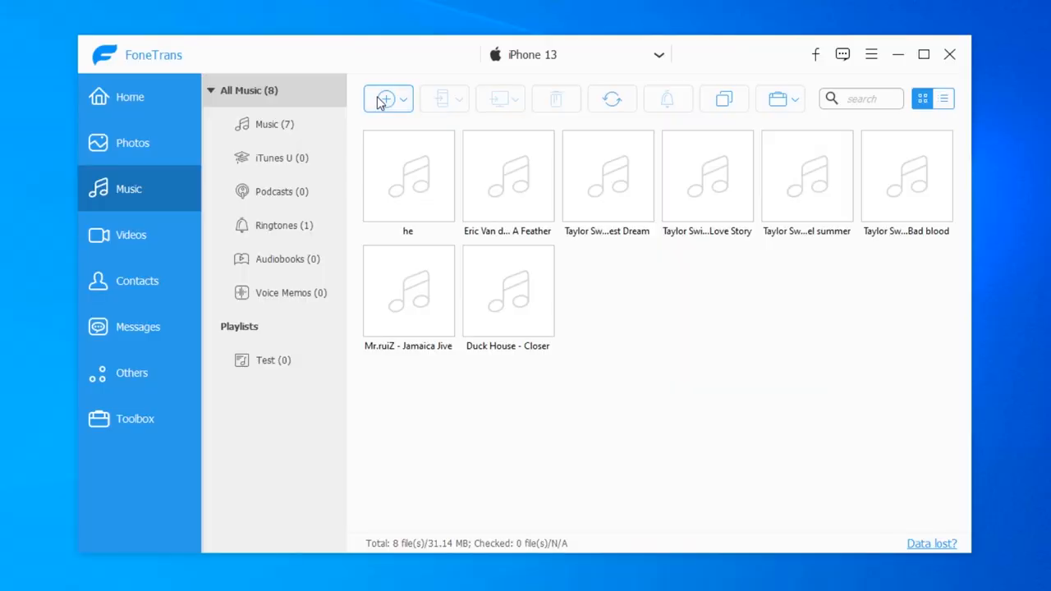
- Start adding music in FoneTrans and pick a track from the music 2 desktop folder
click(382, 99)
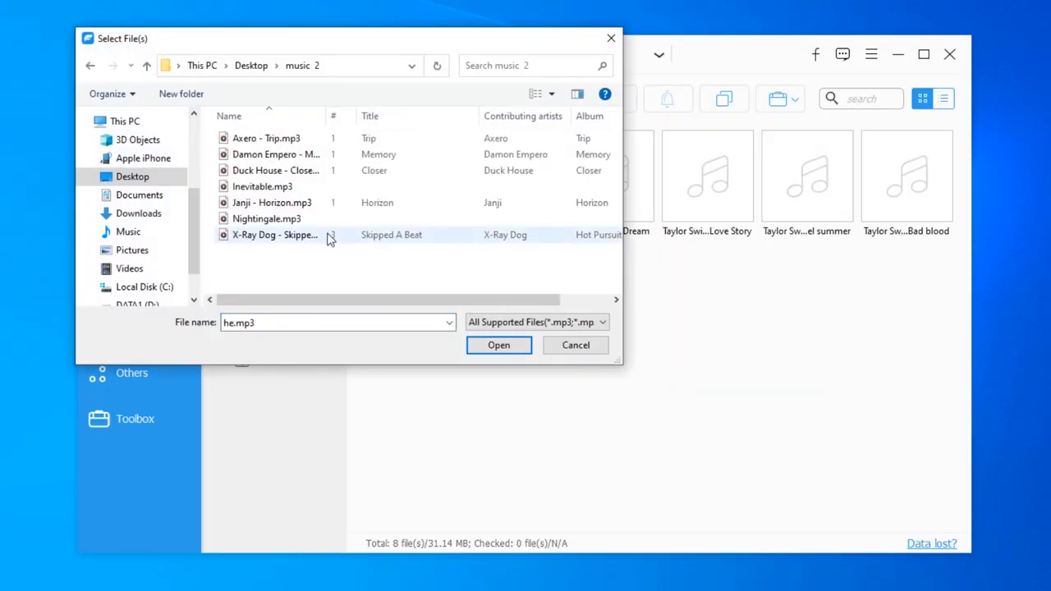
click(499, 344)
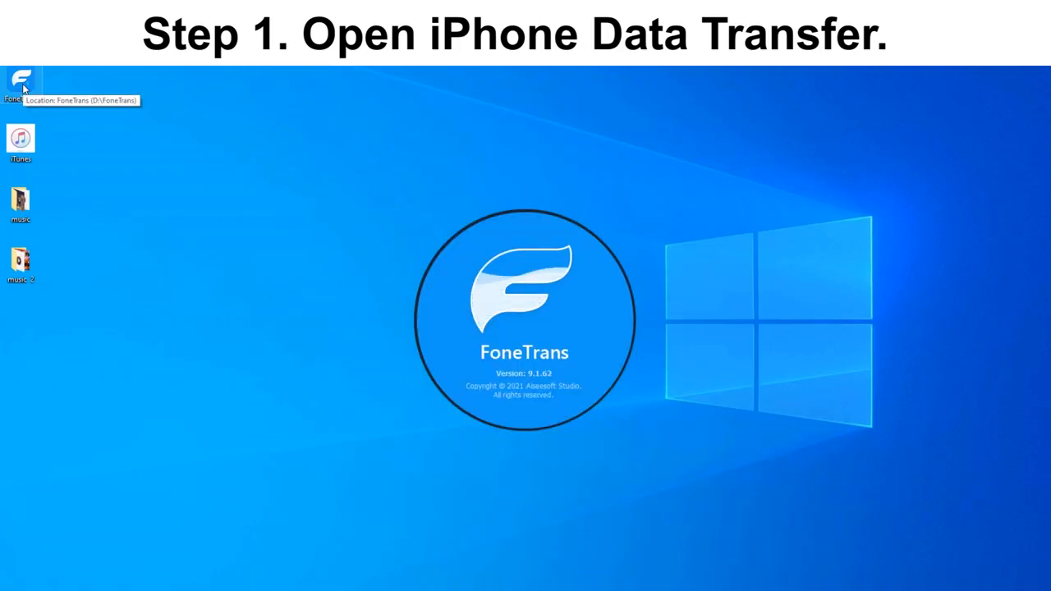
- Relaunch FoneTrans and show the iPhone 13's Music section with its 8 tracks
double_click(20, 82)
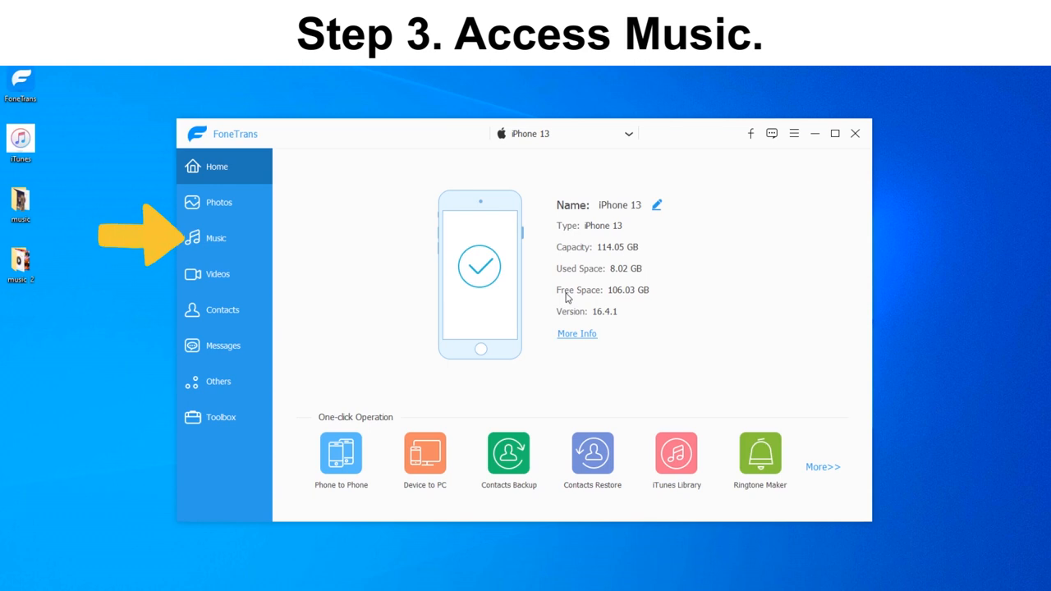
click(216, 237)
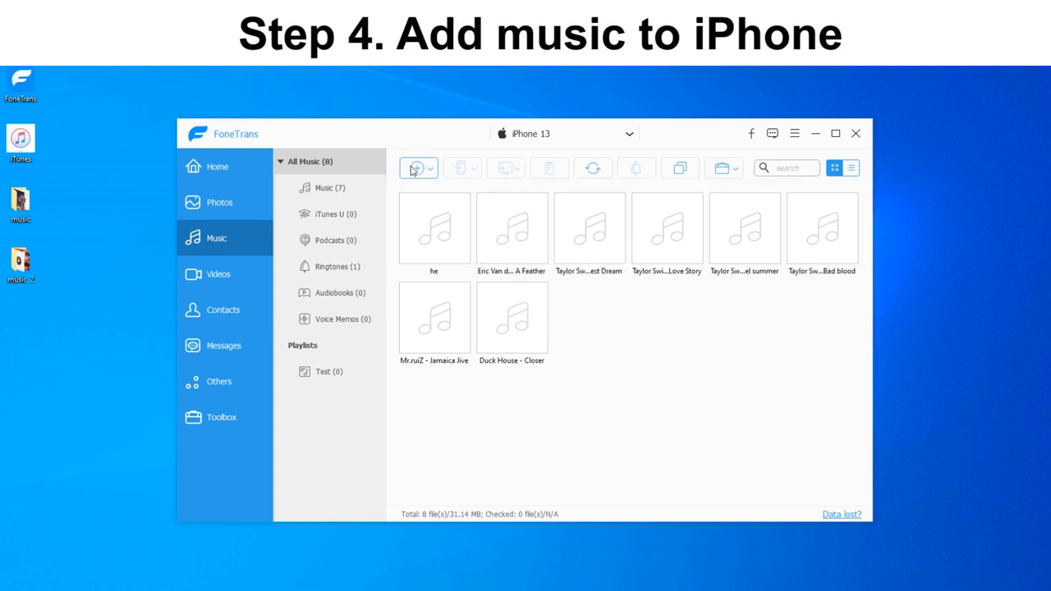
mouse_move(414, 167)
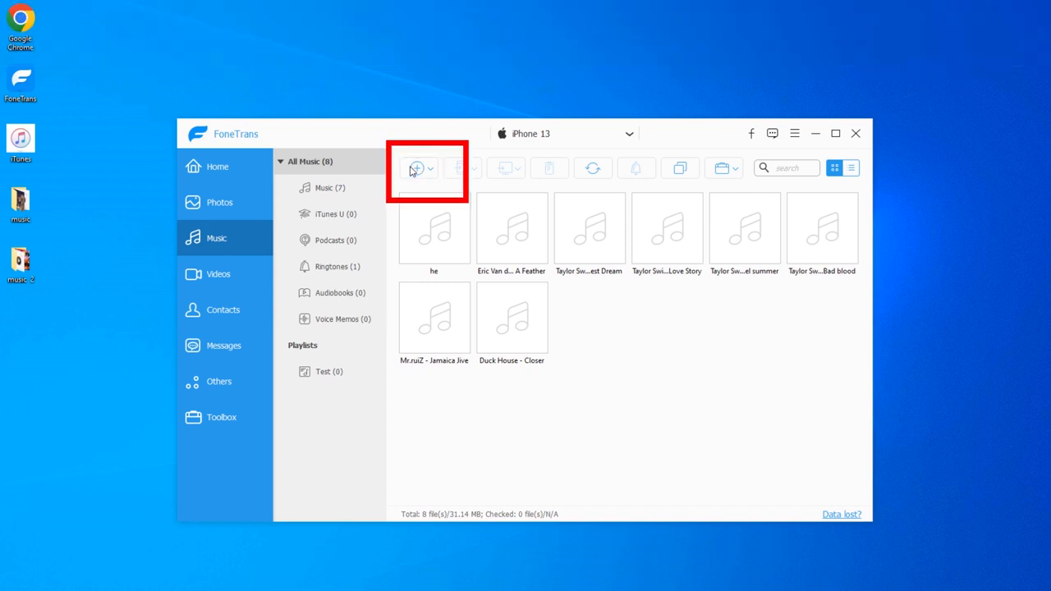
- Add one song from the music 2 folder to the iPhone 13 and dismiss the success message
click(415, 167)
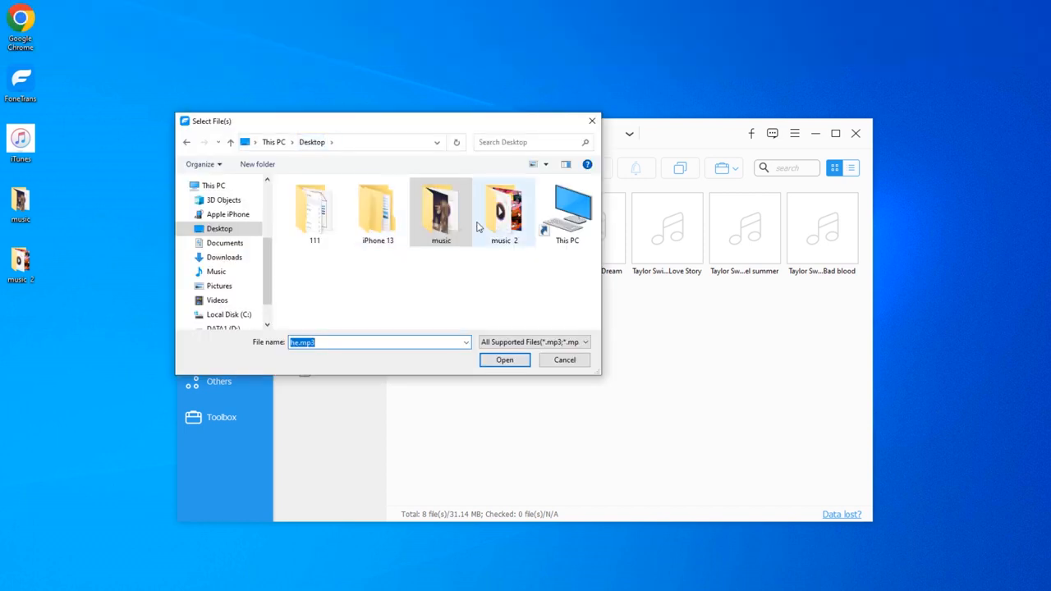
double_click(504, 212)
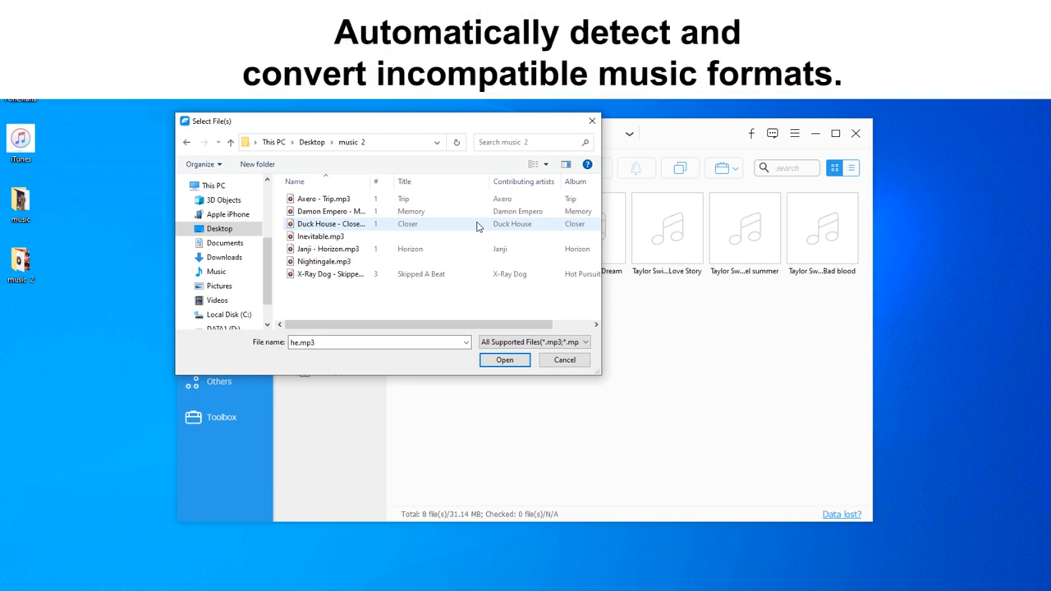
click(504, 360)
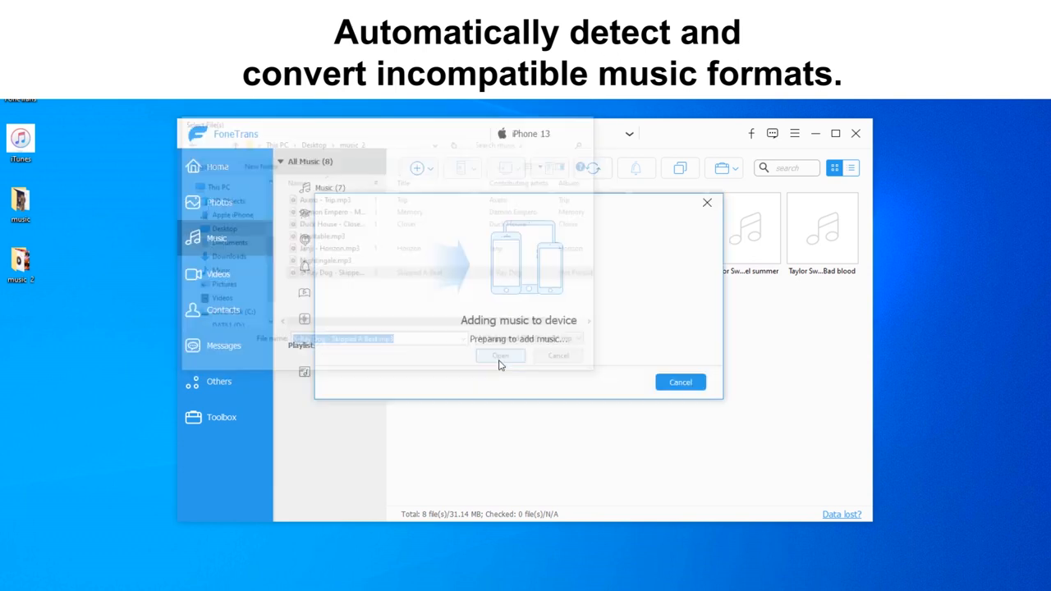
click(499, 354)
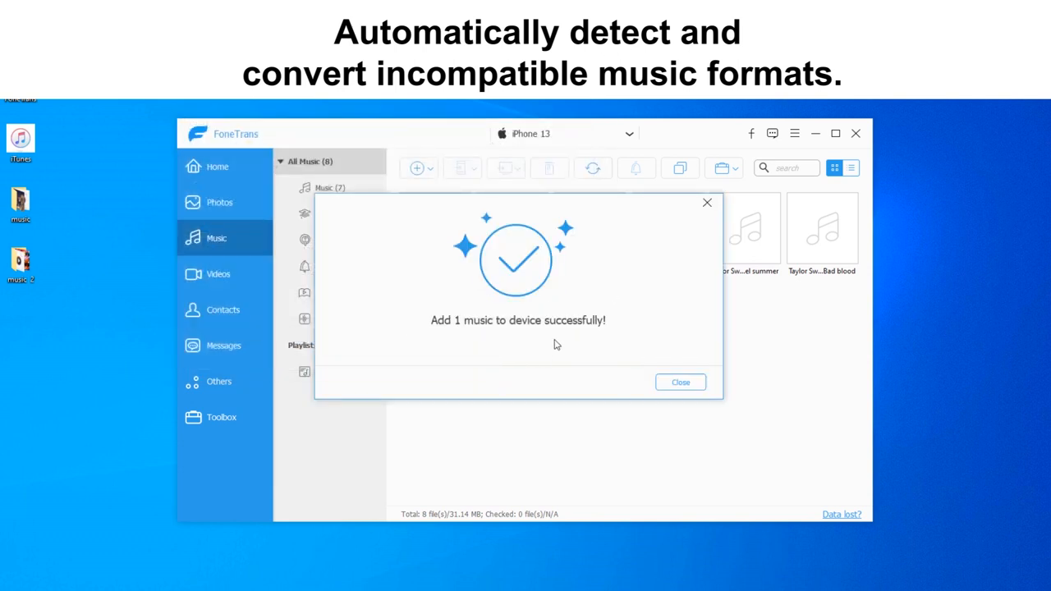
click(680, 381)
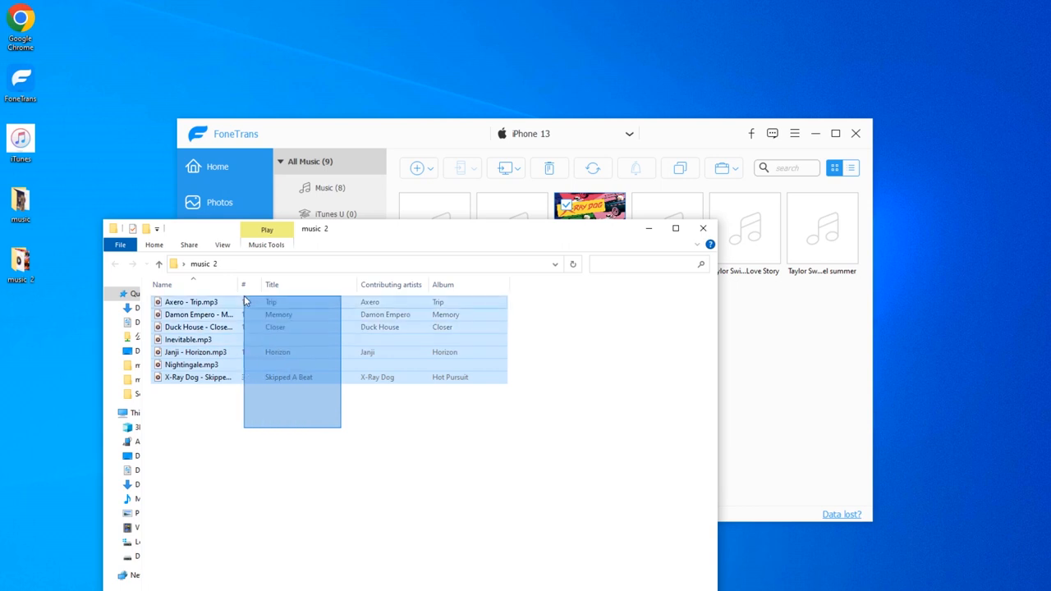
- Select all the song files in the music 2 folder for transfer to the iPhone
drag(292, 337, 742, 345)
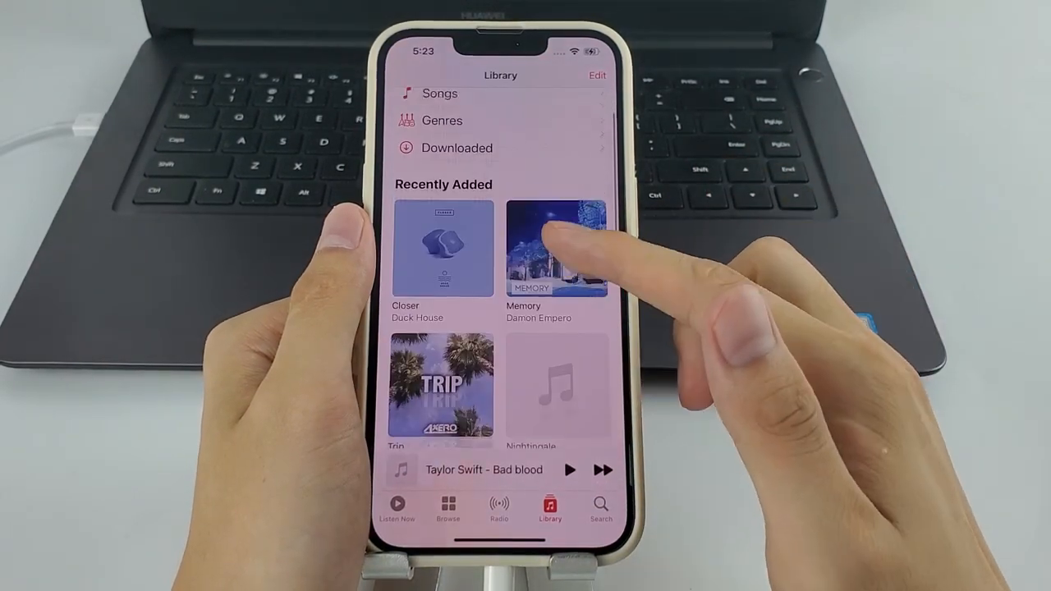
- Scroll through Recently Added to confirm Closer, Memory, Trip, Horizon and Hot Pursuit arrived
scroll(down, 3)
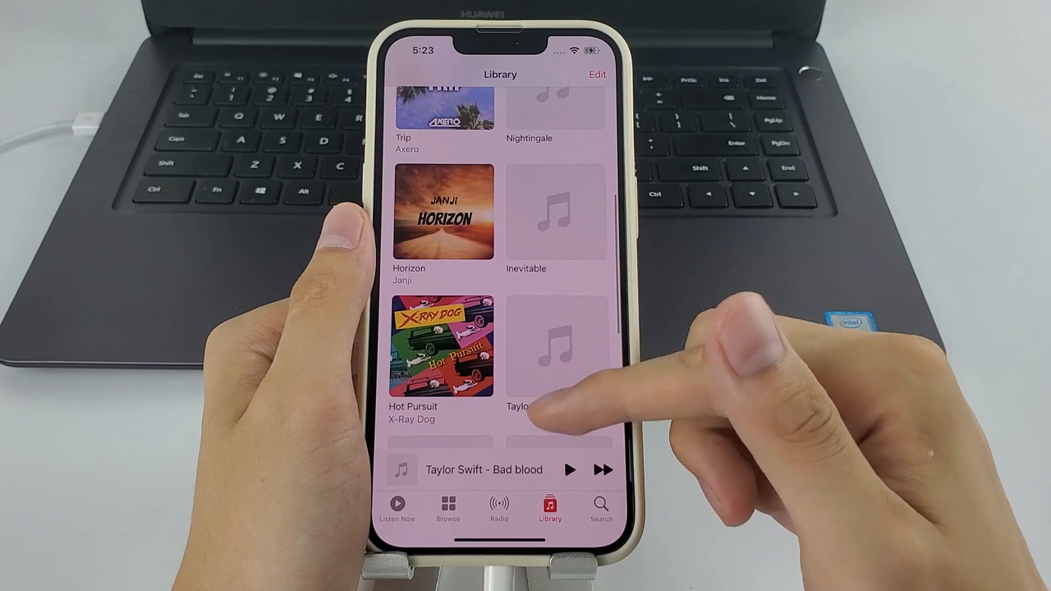
scroll(down, 3)
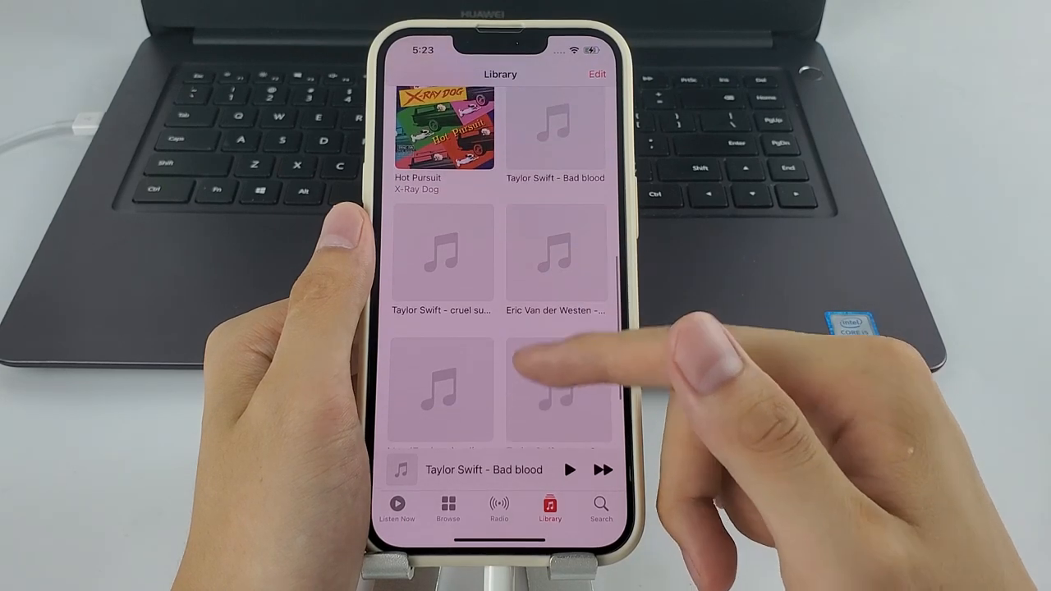
scroll(down, 3)
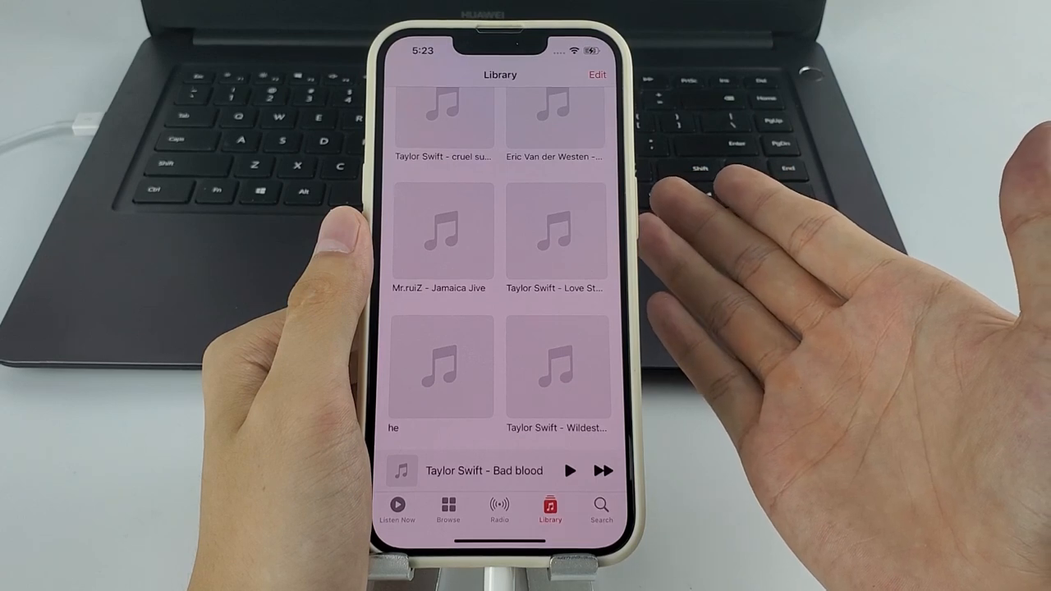
scroll(down, 3)
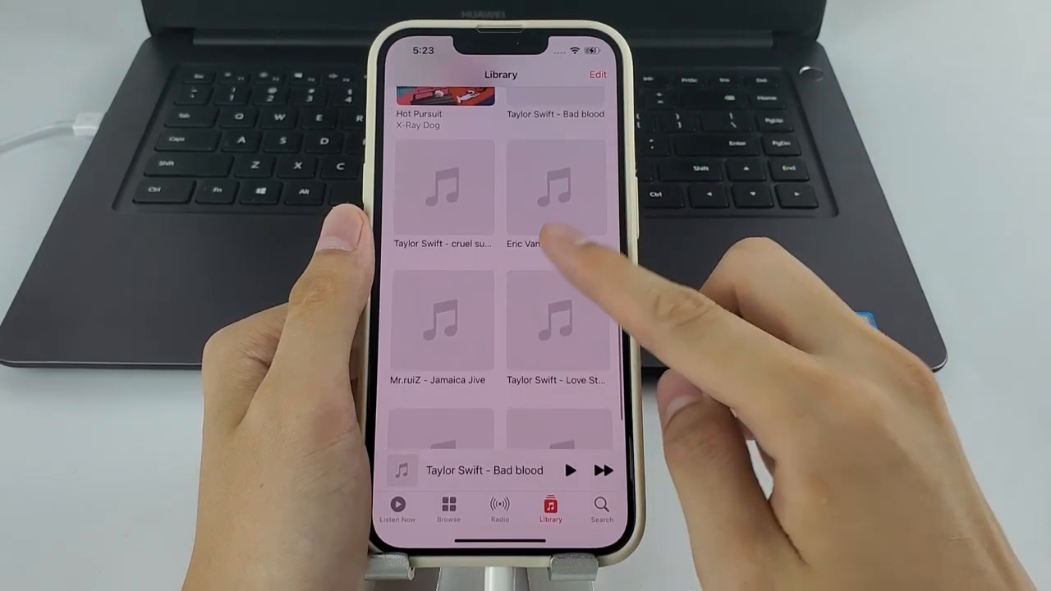
scroll(down, 3)
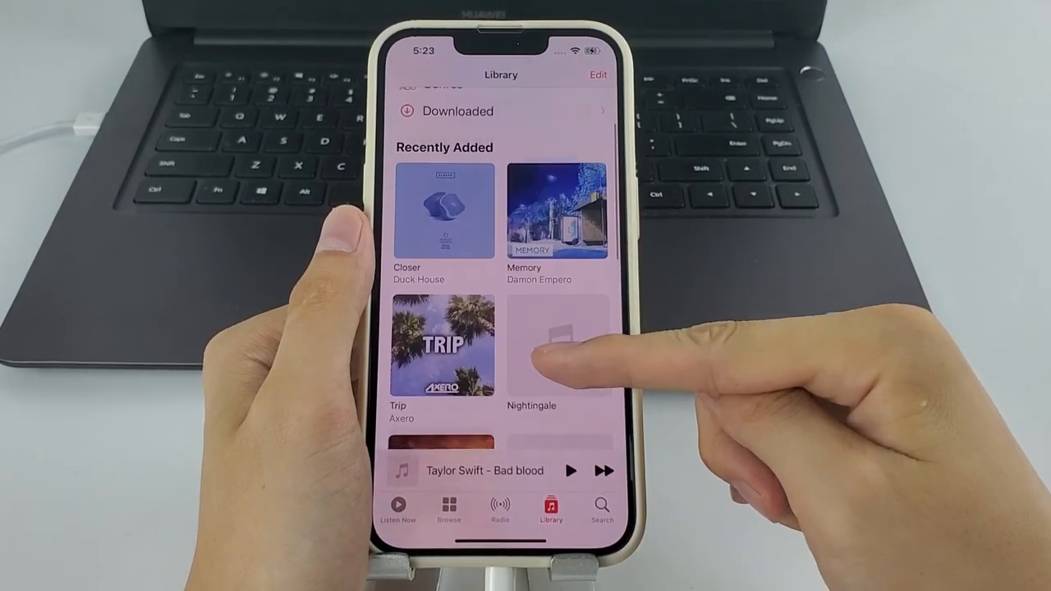
scroll(down, 3)
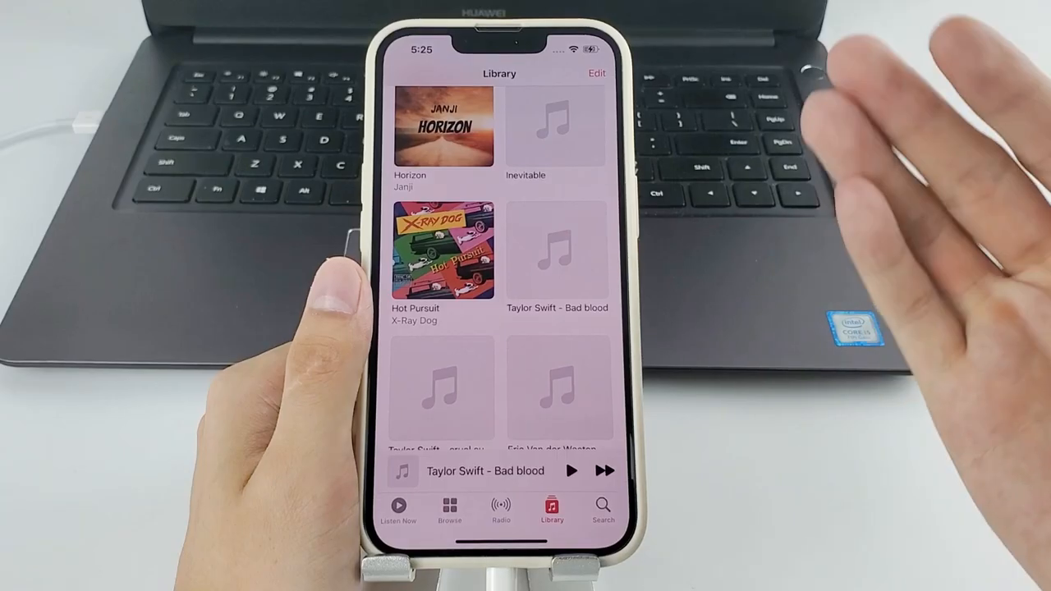